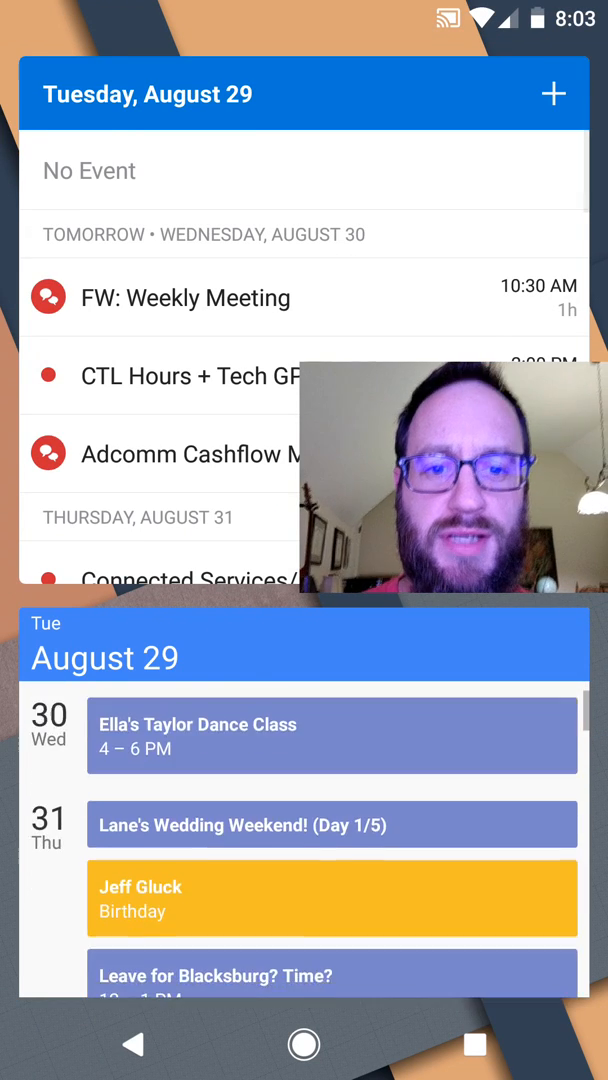
Long-press an empty home screen spot to enter overview mode with Wallpapers, Widgets and Settings
{"action": "left_click", "coordinate": [304, 1044]}
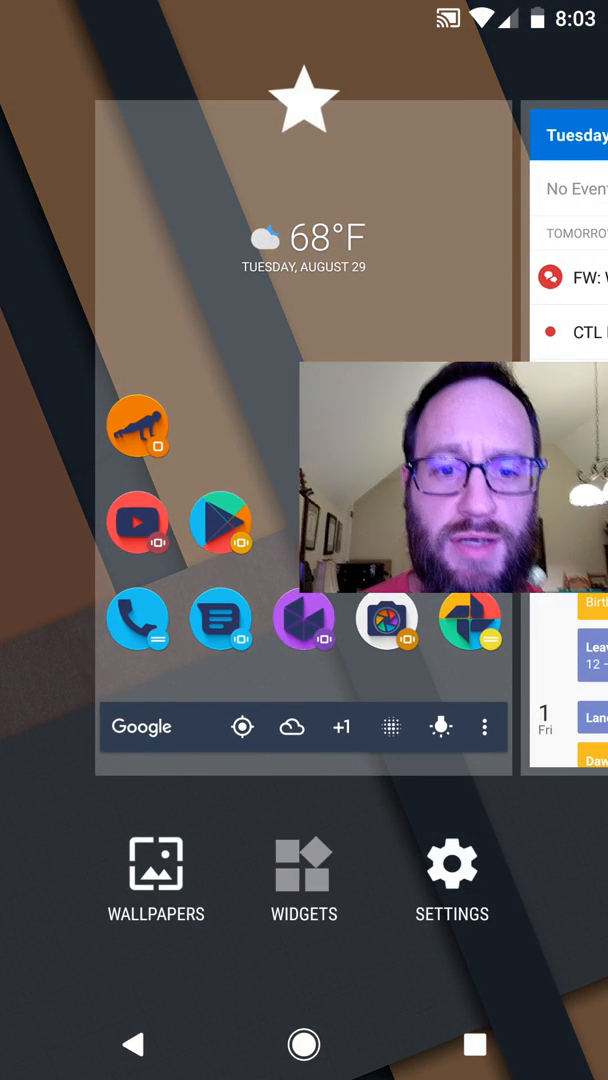
Show the available widgets and swipe through Action Launcher's own widget row
{"action": "left_click", "coordinate": [304, 880]}
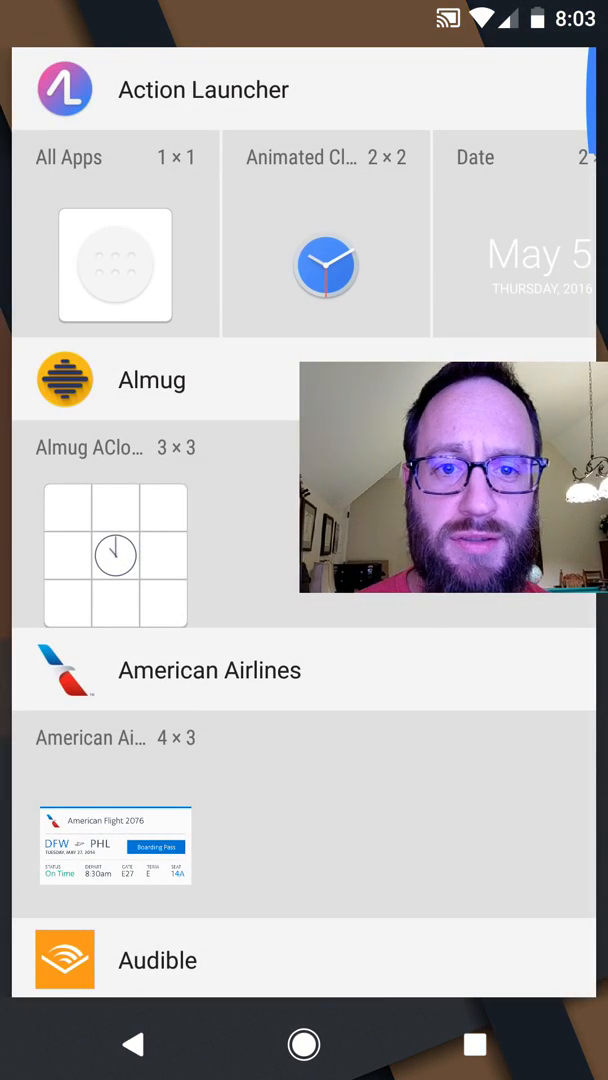
{"action": "scroll", "scroll_direction": "left", "scroll_amount": 3}
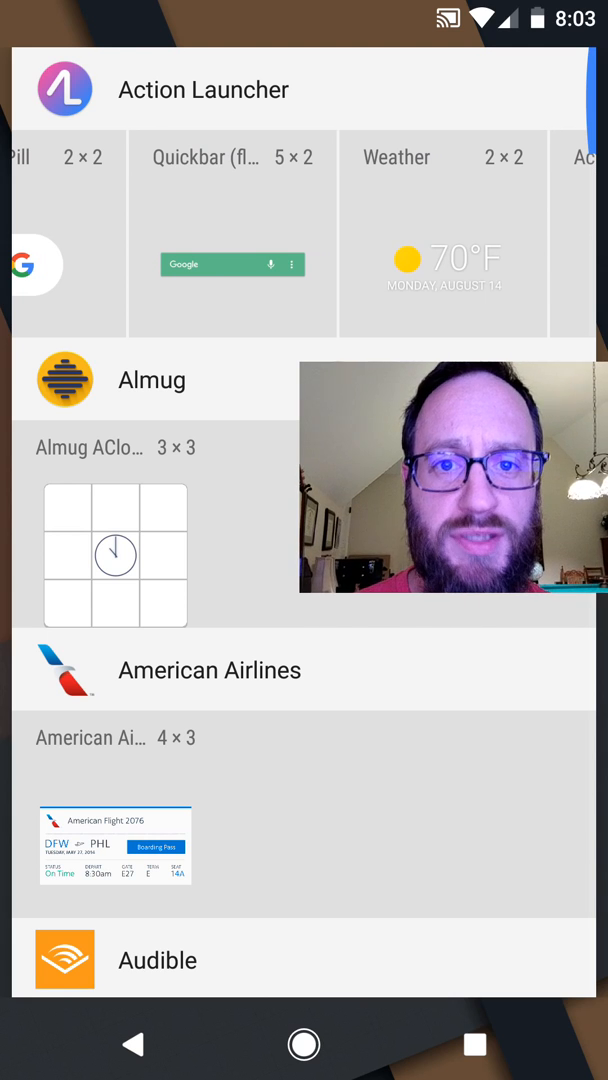
{"action": "scroll", "scroll_direction": "left", "scroll_amount": 3}
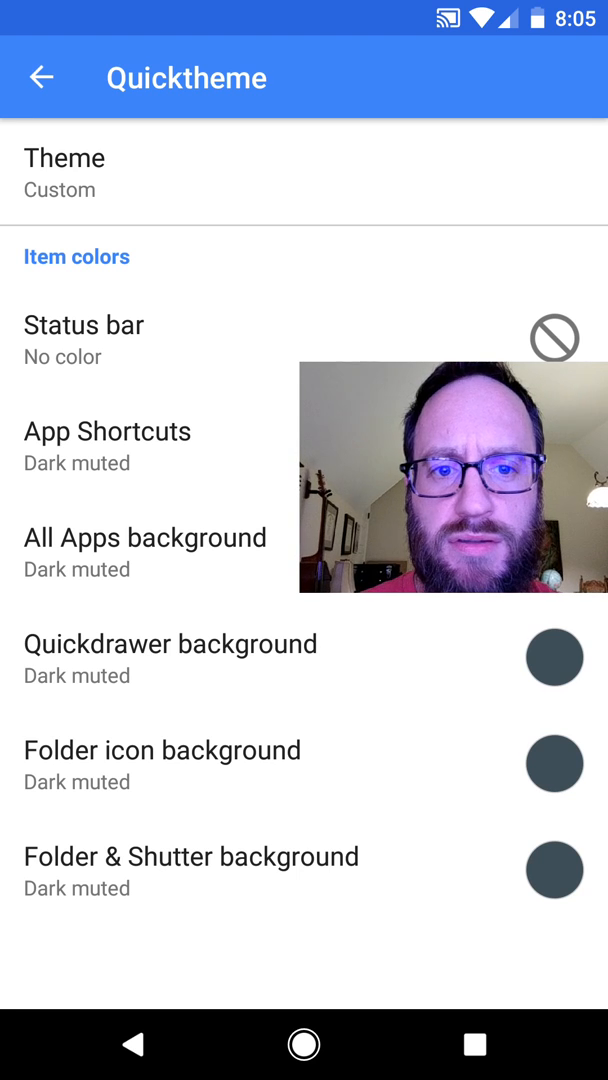
Browse the Theme preset list, then dismiss it back to Settings
{"action": "left_click", "coordinate": [64, 172]}
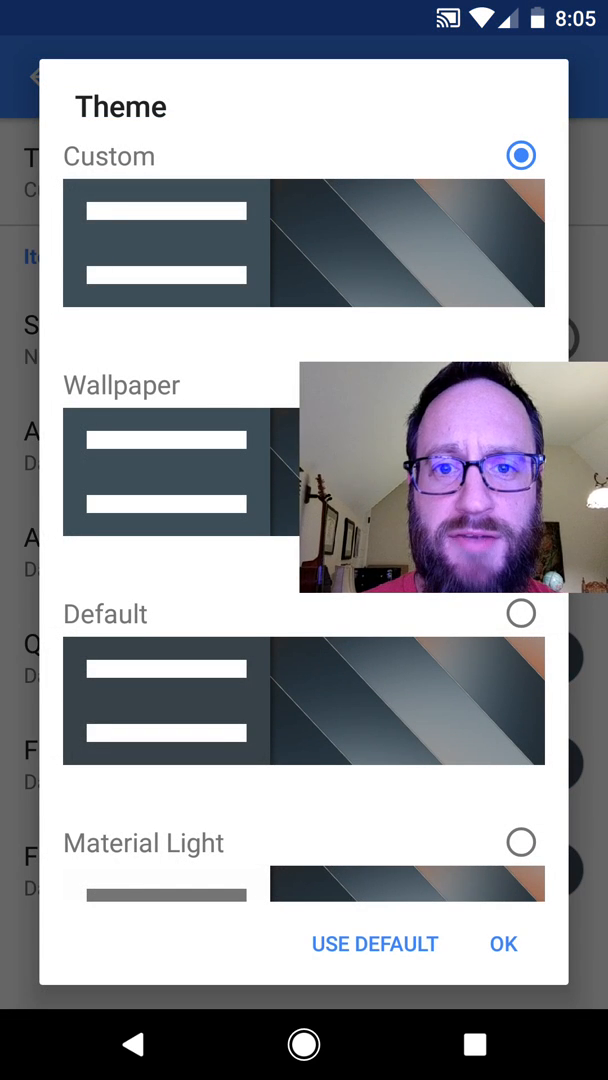
{"action": "scroll", "scroll_direction": "down", "scroll_amount": 3}
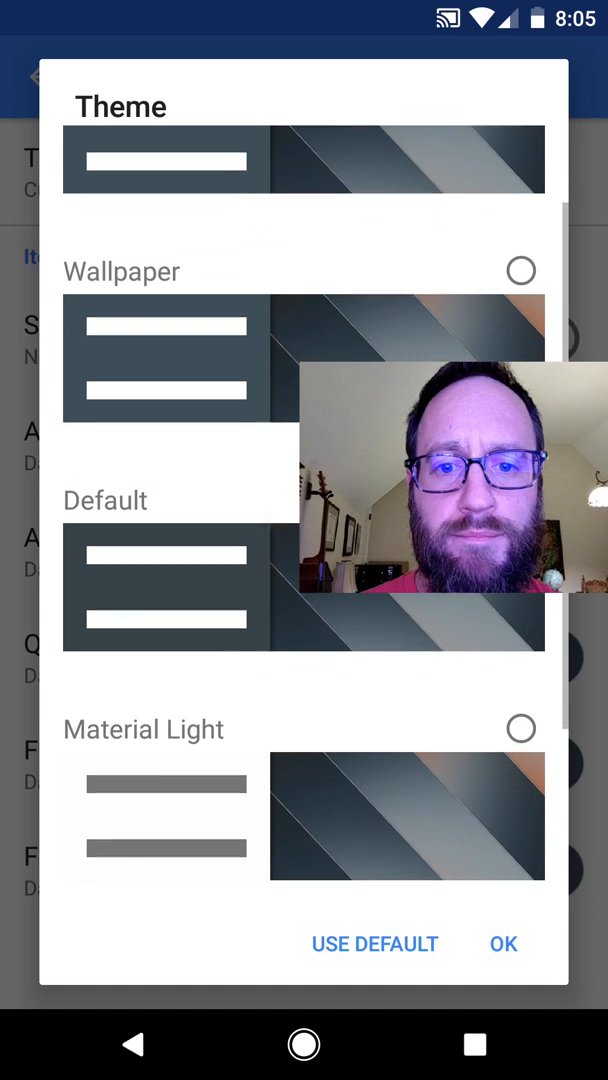
{"action": "left_click", "coordinate": [504, 944]}
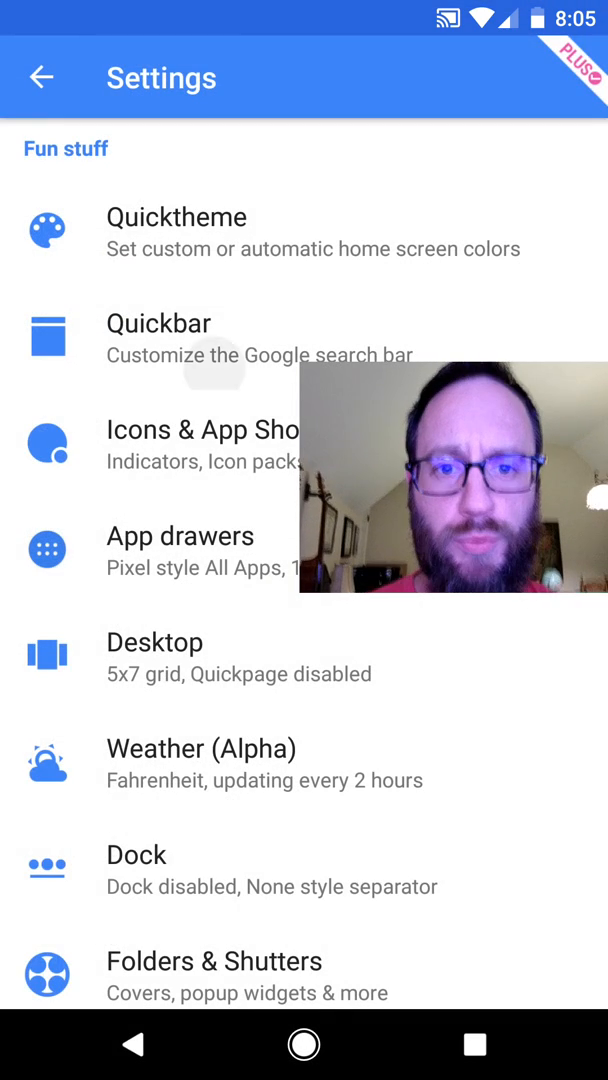
Review the Quickbar style choices twice, scrolling through the full list of styles
{"action": "left_click", "coordinate": [158, 322]}
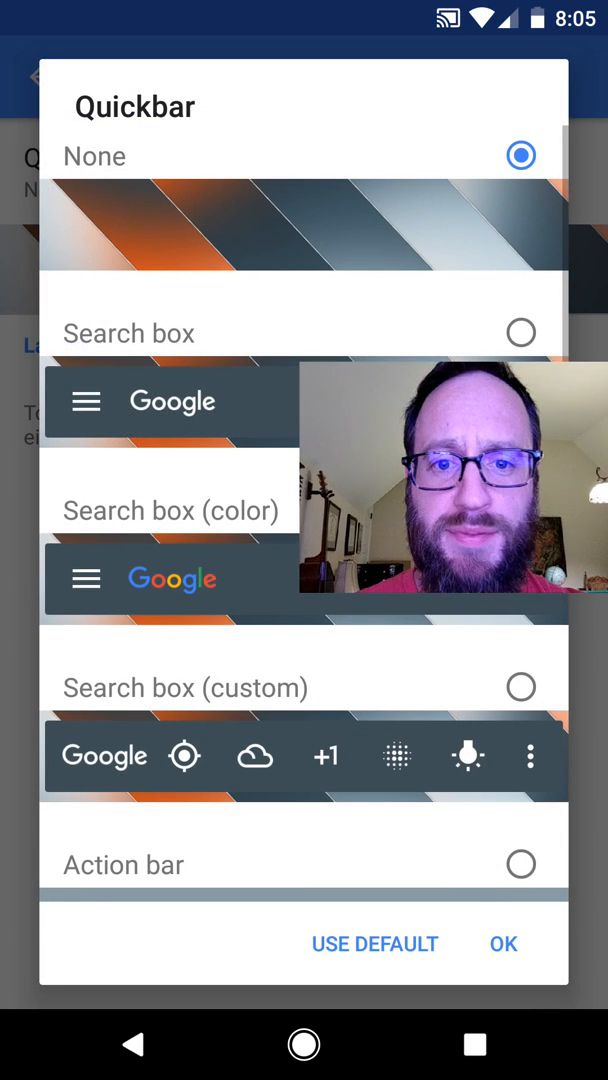
{"action": "scroll", "scroll_direction": "down", "scroll_amount": 3}
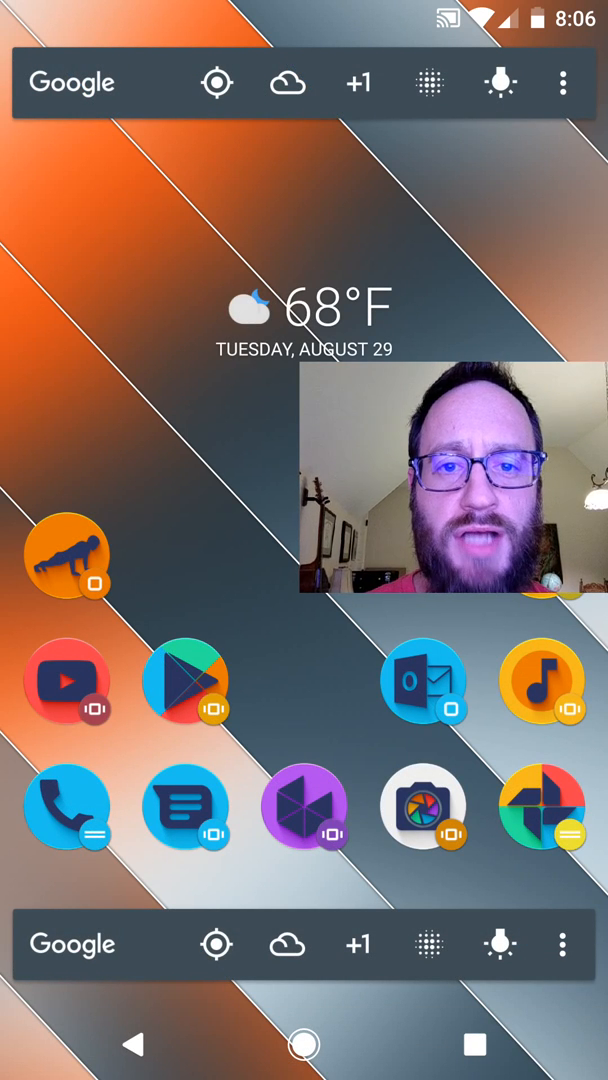
{"action": "left_click", "coordinate": [562, 84]}
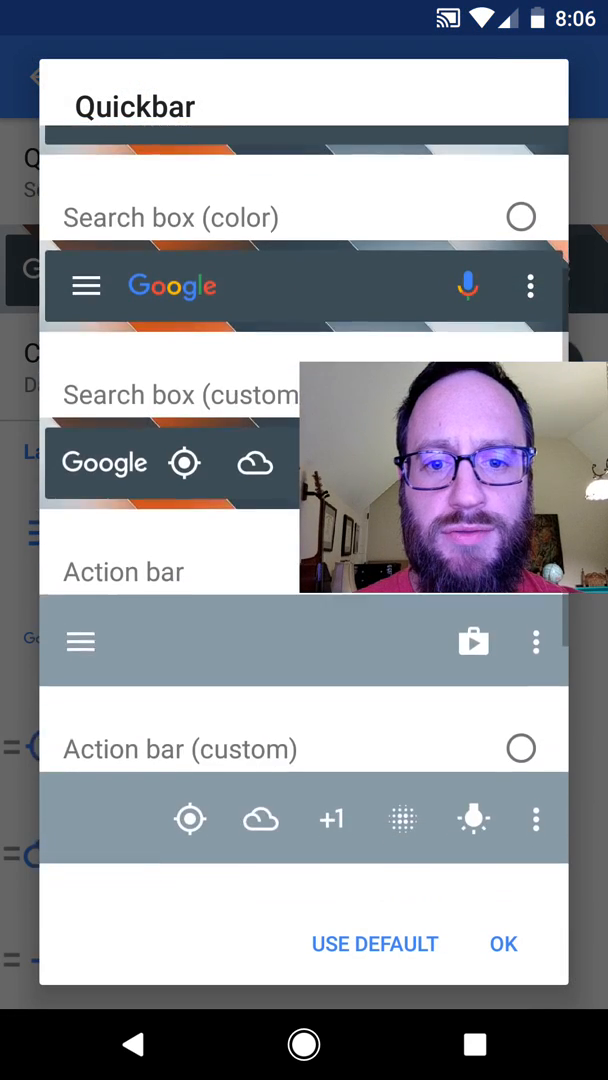
{"action": "scroll", "scroll_direction": "down", "scroll_amount": 3}
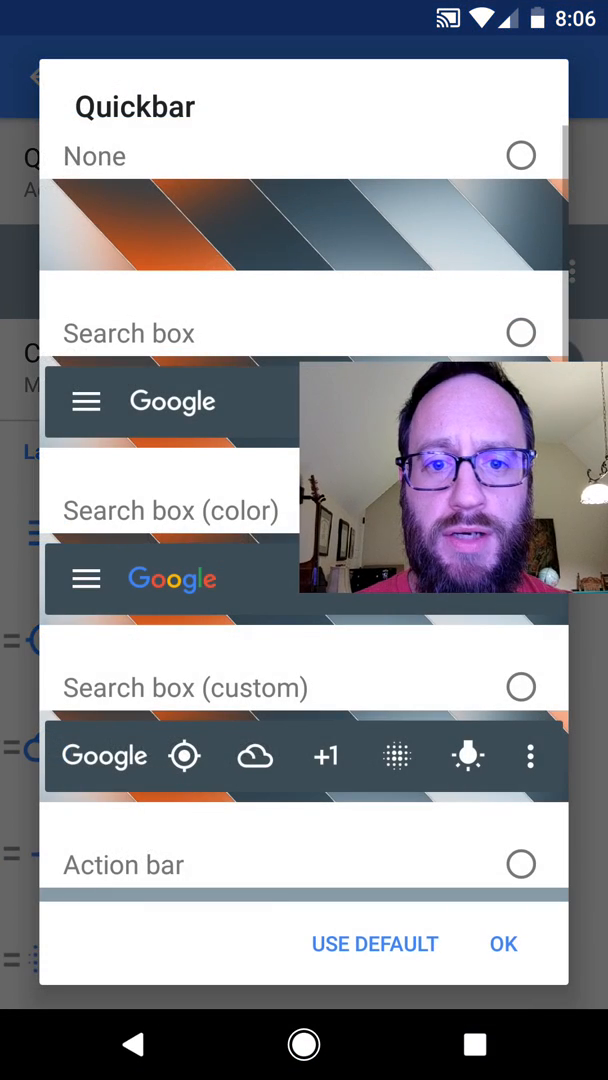
Set the Quickbar to Search box (custom) and start adding a new item with the + button
{"action": "left_click", "coordinate": [520, 688]}
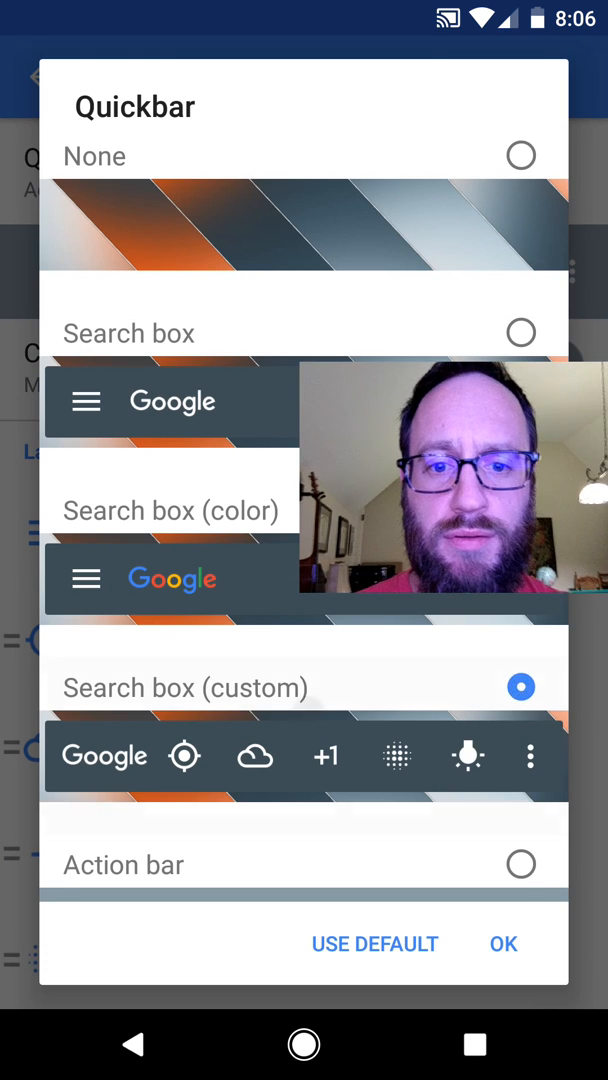
{"action": "left_click", "coordinate": [504, 944]}
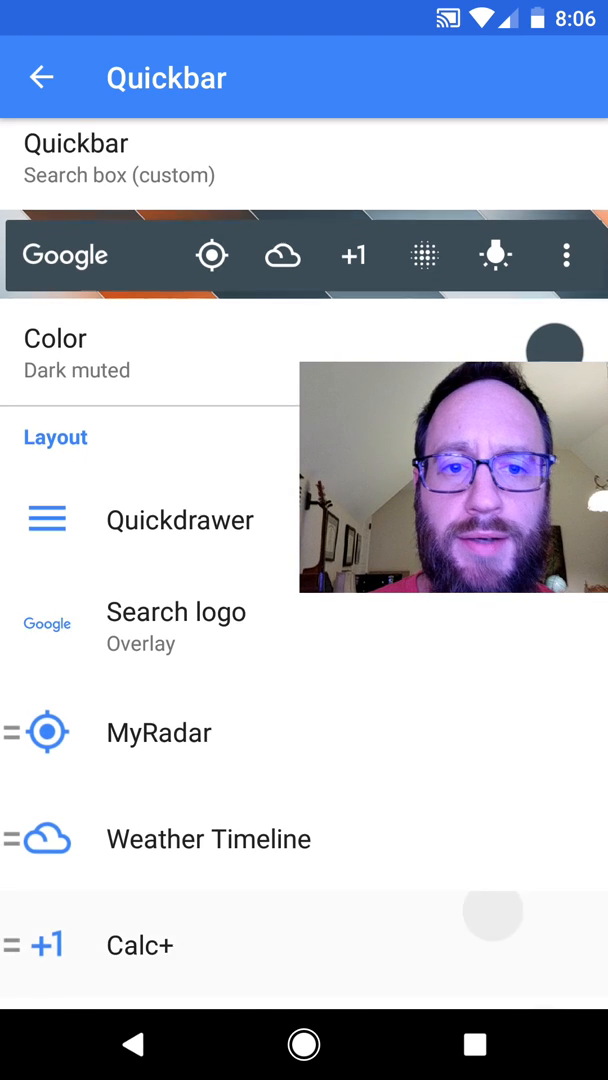
{"action": "scroll", "scroll_direction": "down", "scroll_amount": 3}
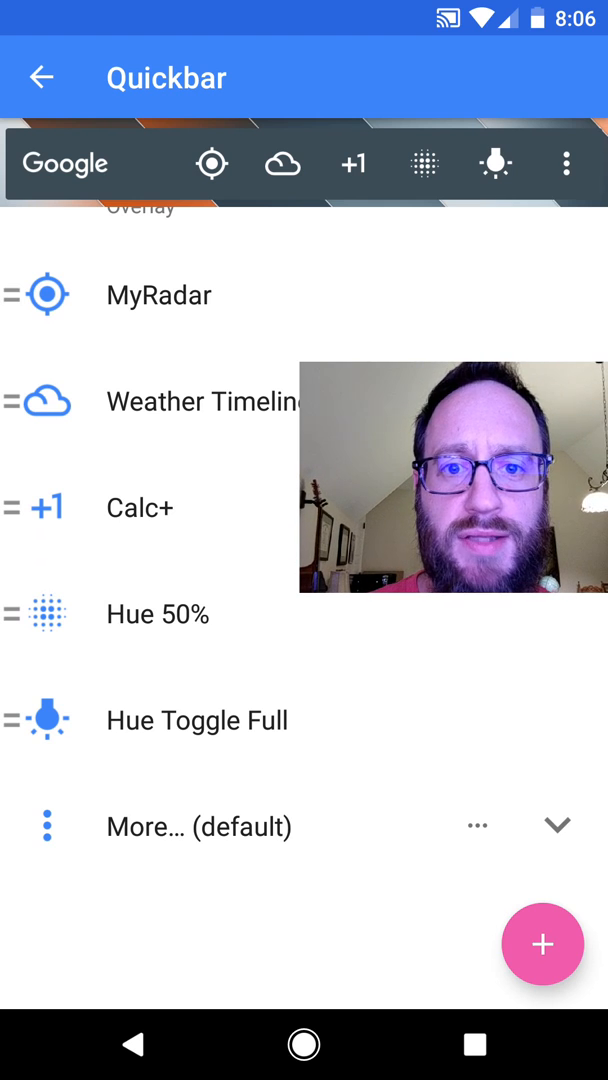
{"action": "left_click", "coordinate": [542, 944]}
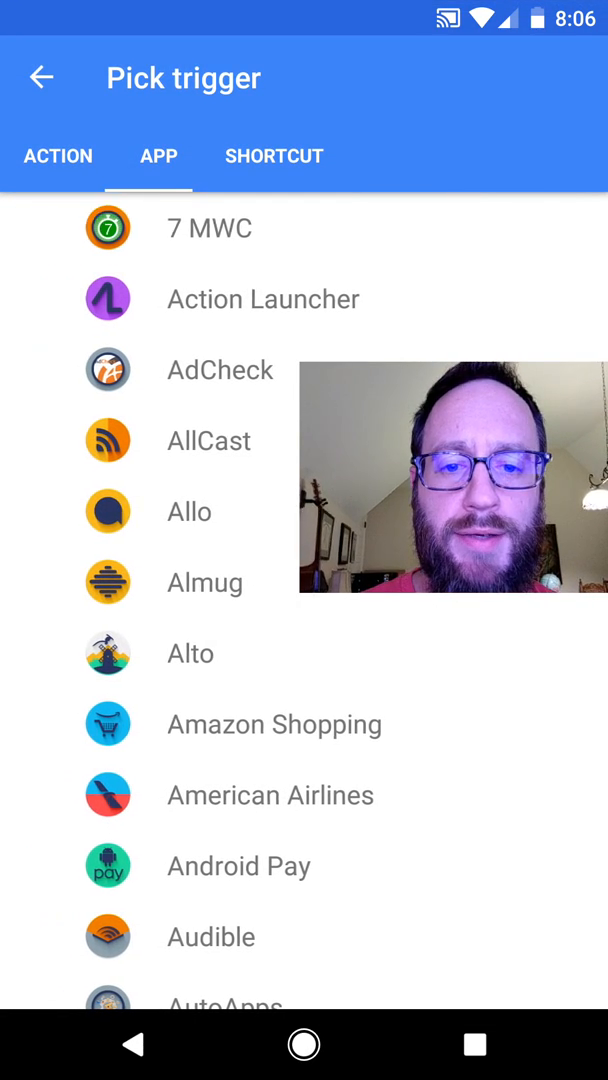
Browse the ACTION, APP and SHORTCUT trigger tabs and pick Task Shortcut
{"action": "left_click", "coordinate": [56, 156]}
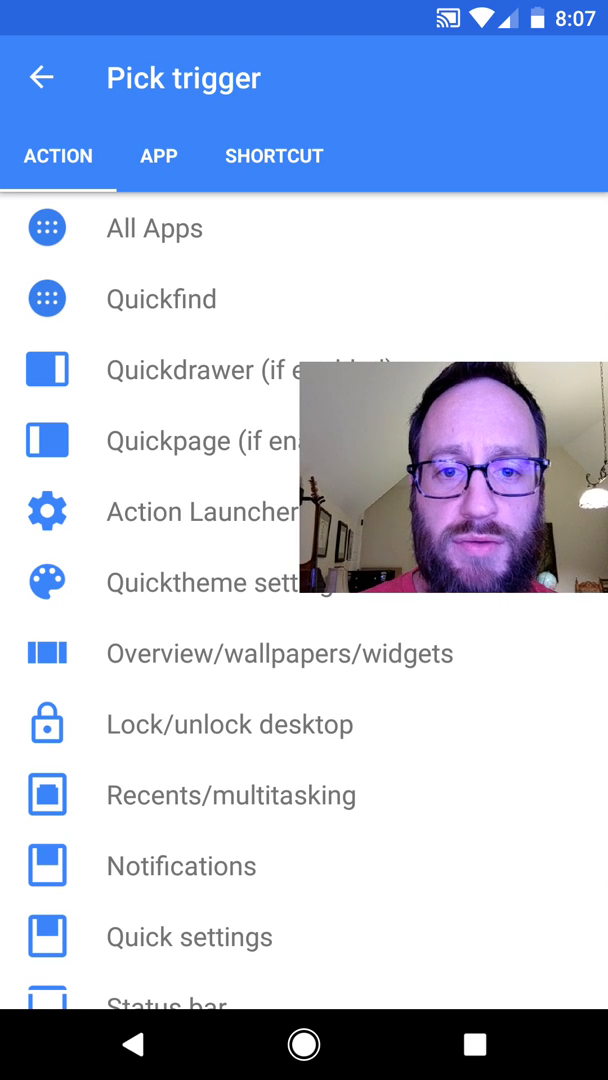
{"action": "left_click", "coordinate": [158, 156]}
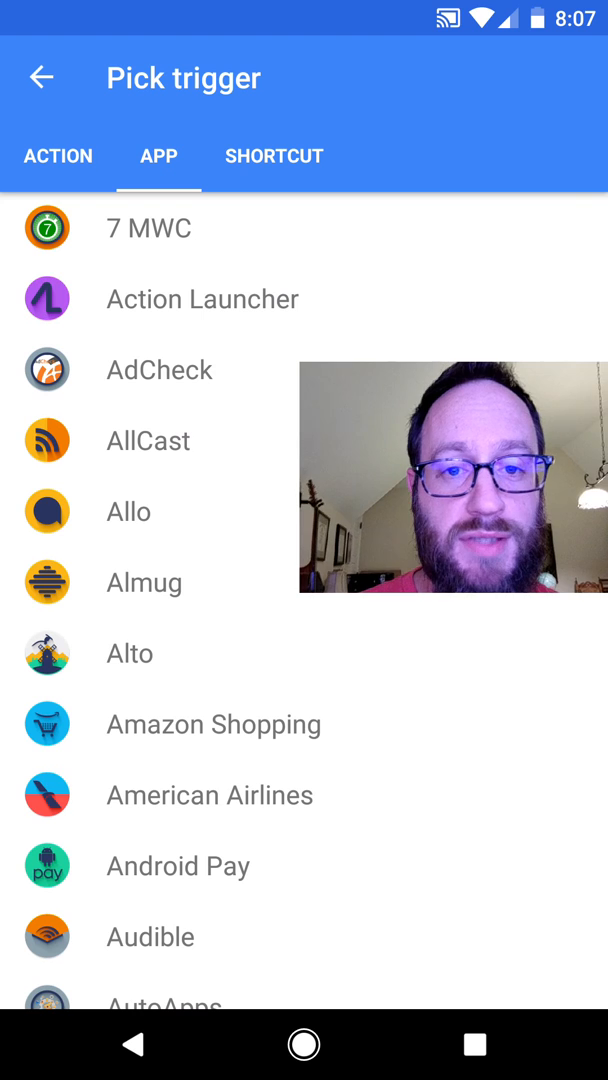
{"action": "left_click", "coordinate": [272, 156]}
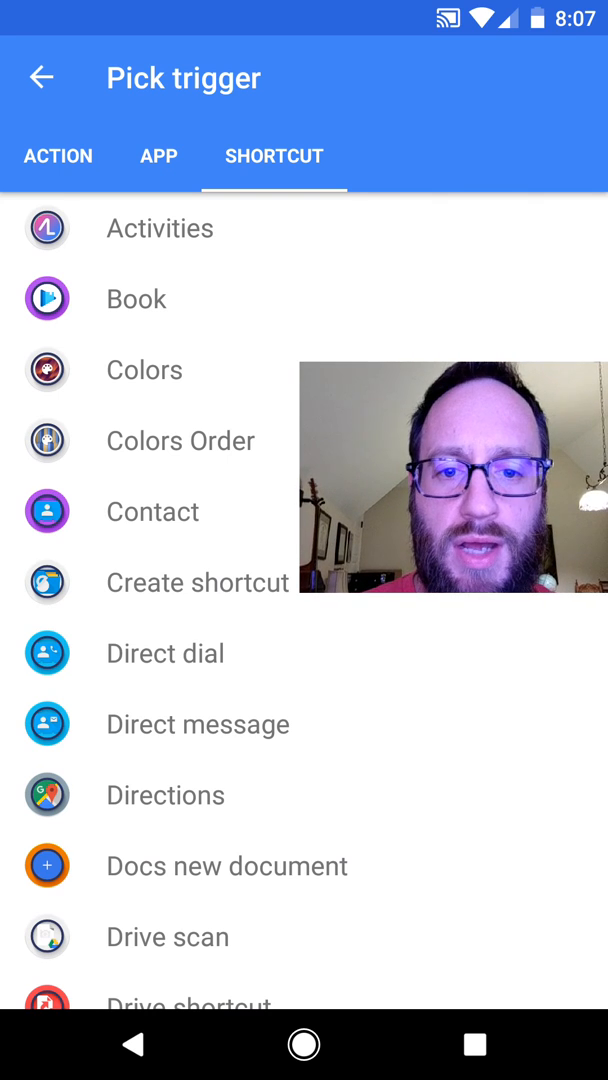
{"action": "scroll", "scroll_direction": "down", "scroll_amount": 3}
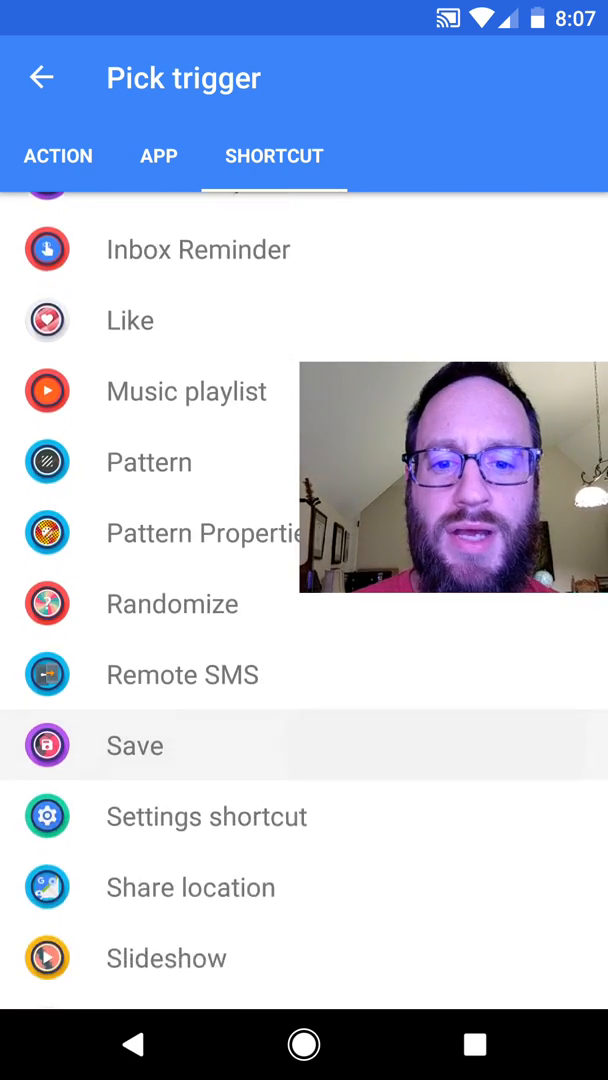
{"action": "scroll", "scroll_direction": "down", "scroll_amount": 3}
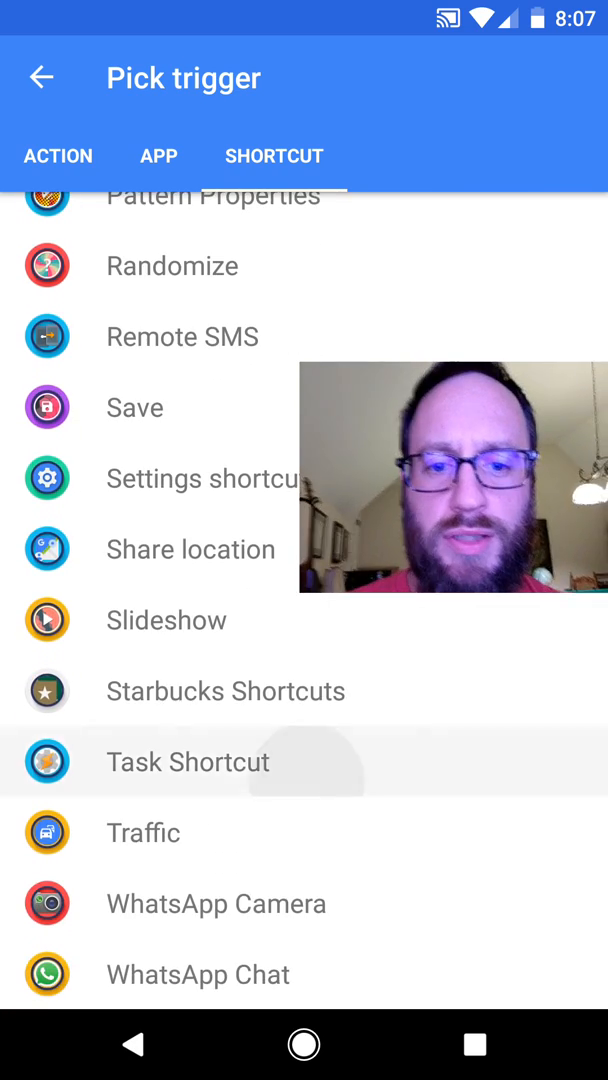
{"action": "left_click", "coordinate": [188, 760]}
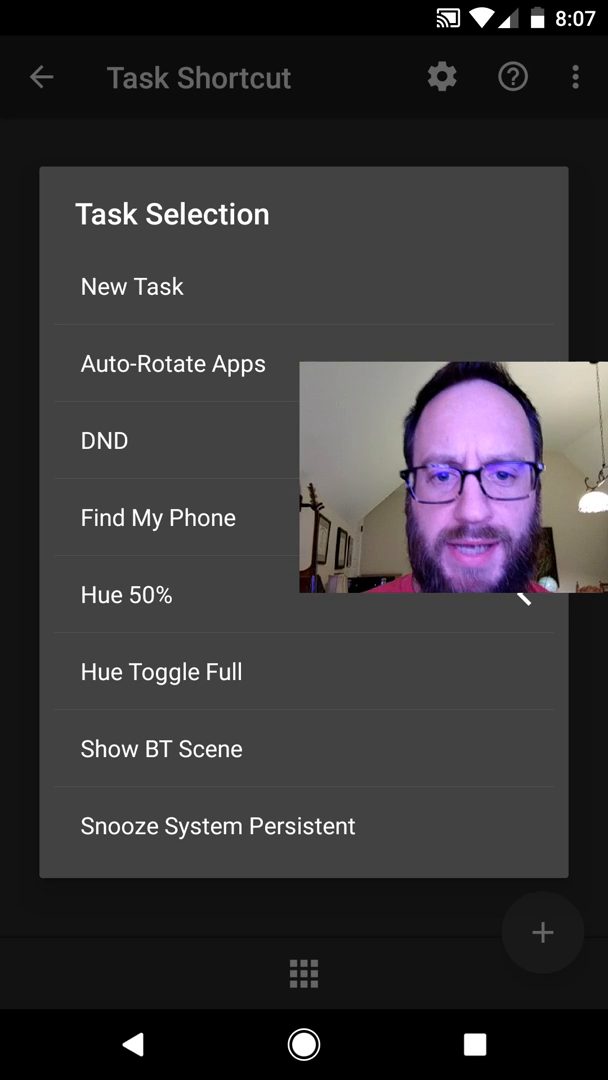
Choose the Find My Phone task for the shortcut and pick an icon source
{"action": "left_click", "coordinate": [156, 516]}
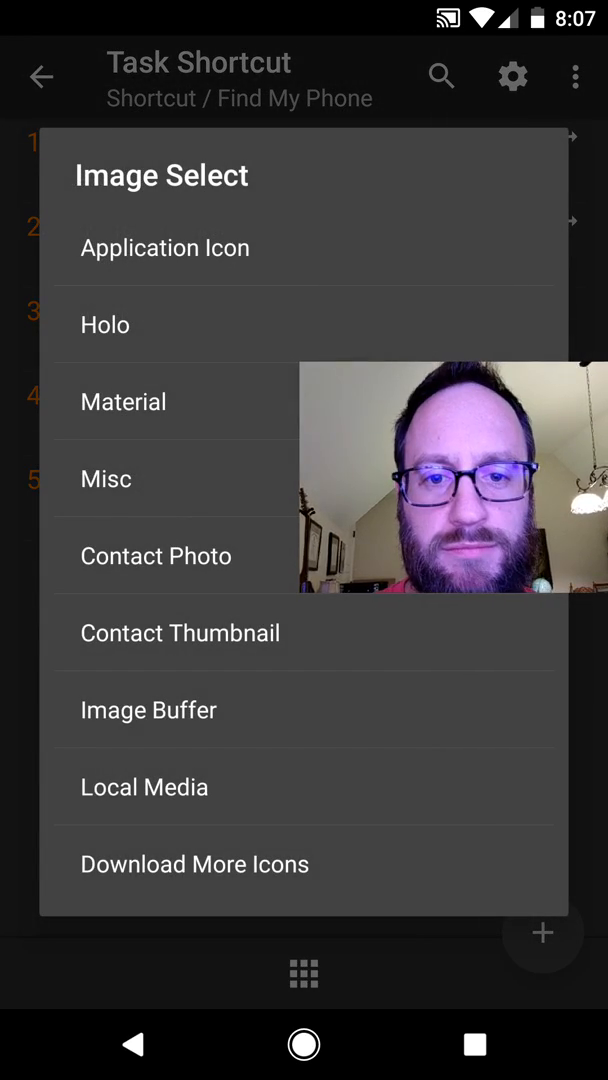
{"action": "left_click", "coordinate": [164, 248]}
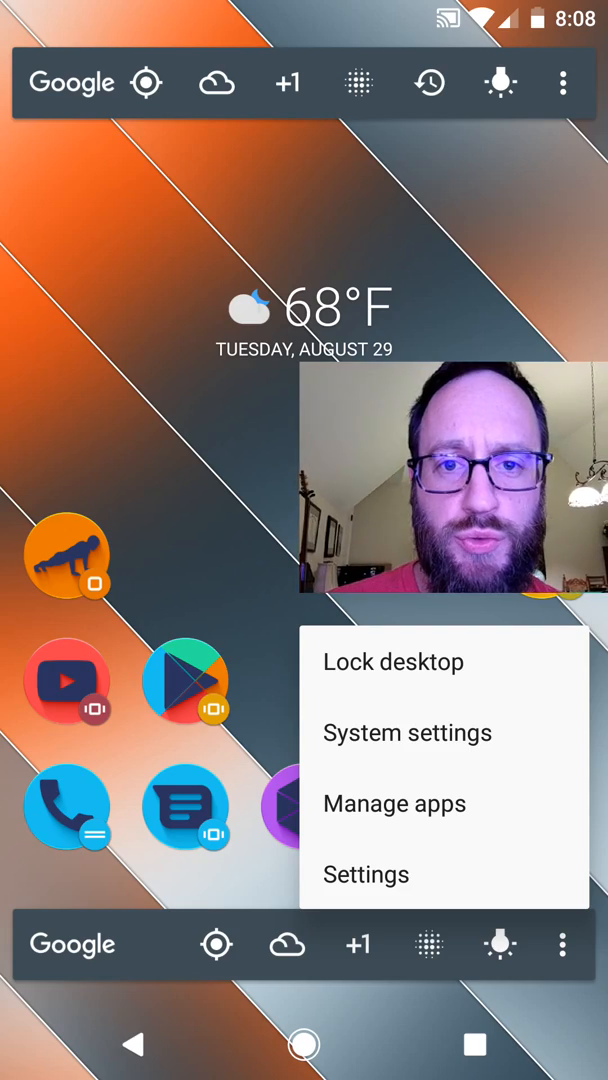
Set the Quickbar to None from Settings > Quickbar and confirm
{"action": "left_click", "coordinate": [364, 874]}
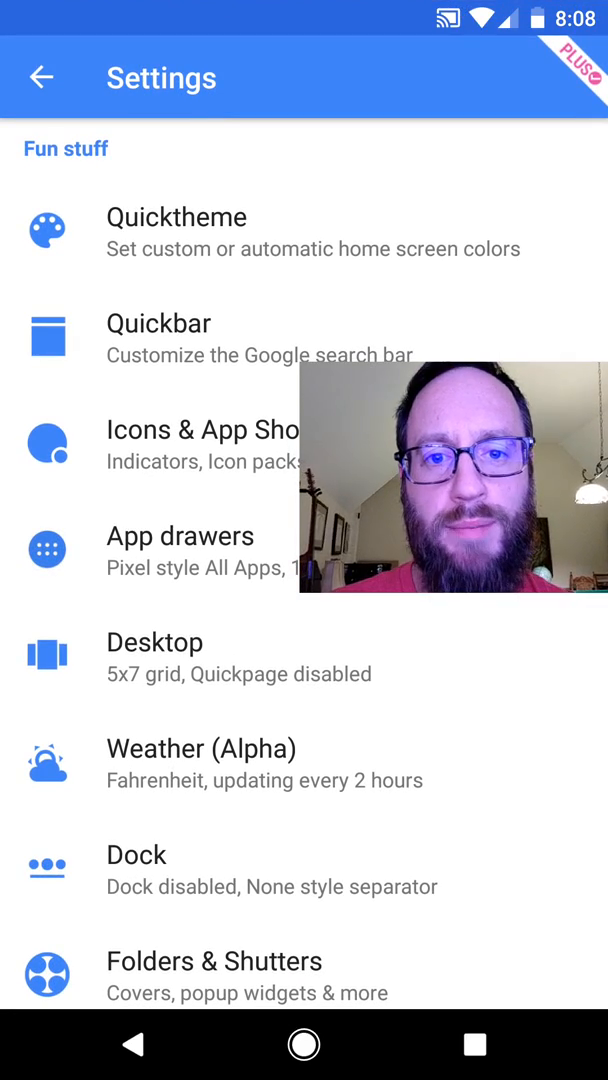
{"action": "left_click", "coordinate": [158, 322]}
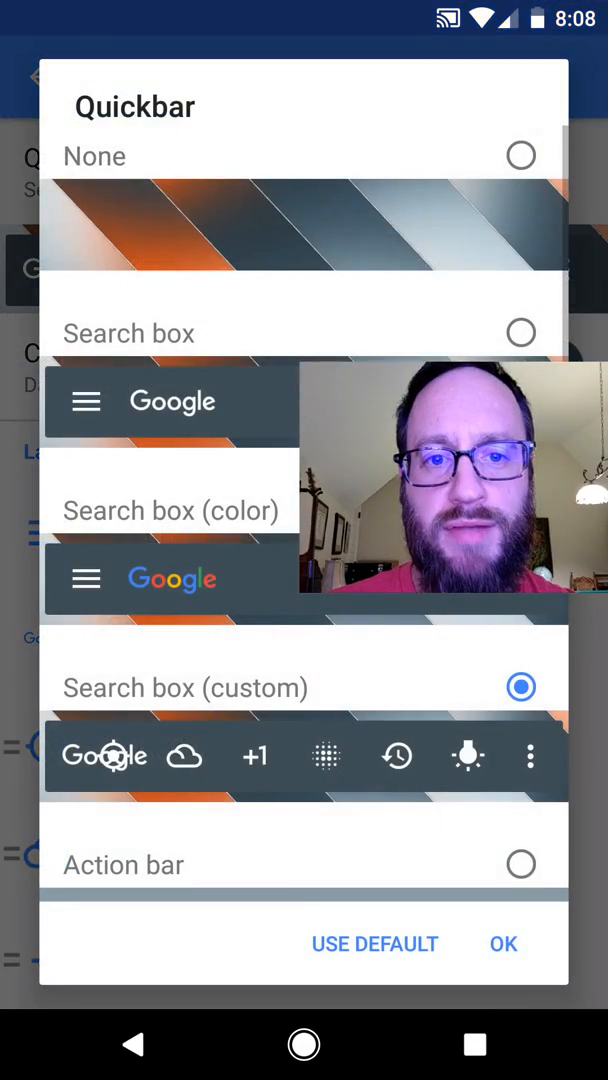
{"action": "left_click", "coordinate": [520, 156]}
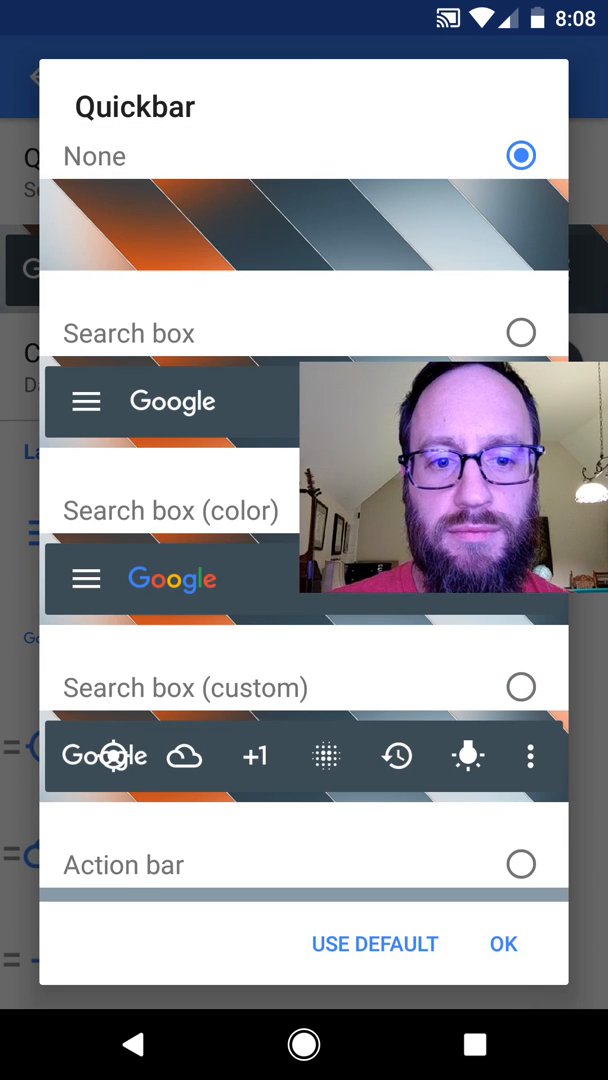
{"action": "left_click", "coordinate": [504, 944]}
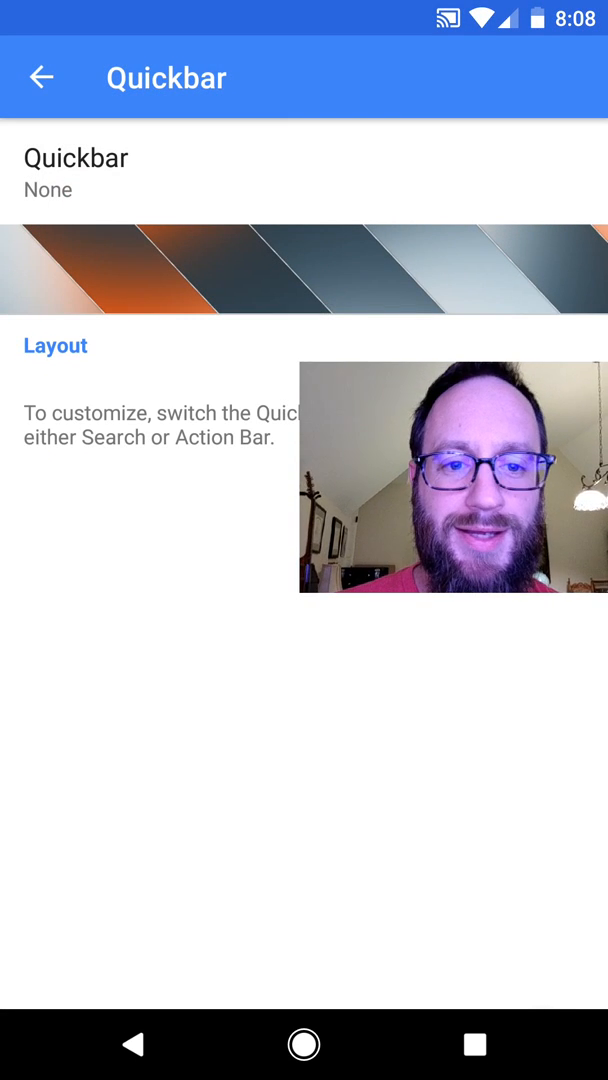
{"action": "left_click", "coordinate": [40, 76]}
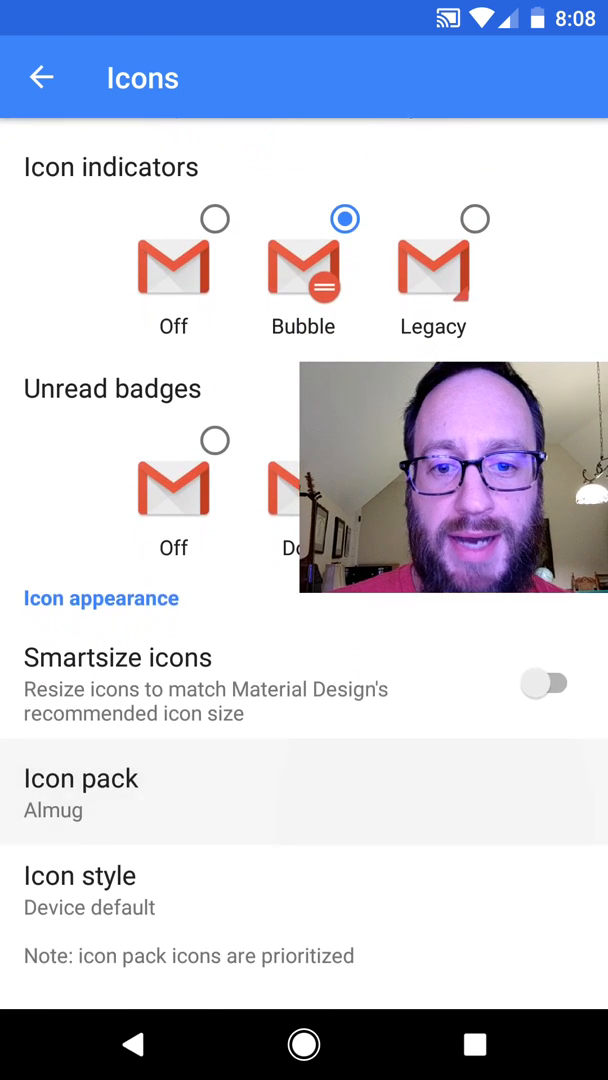
Scroll through the Icons & App Shortcuts options (badges, clock icon, Android O shortcuts) and go back
{"action": "scroll", "scroll_direction": "down", "scroll_amount": 3}
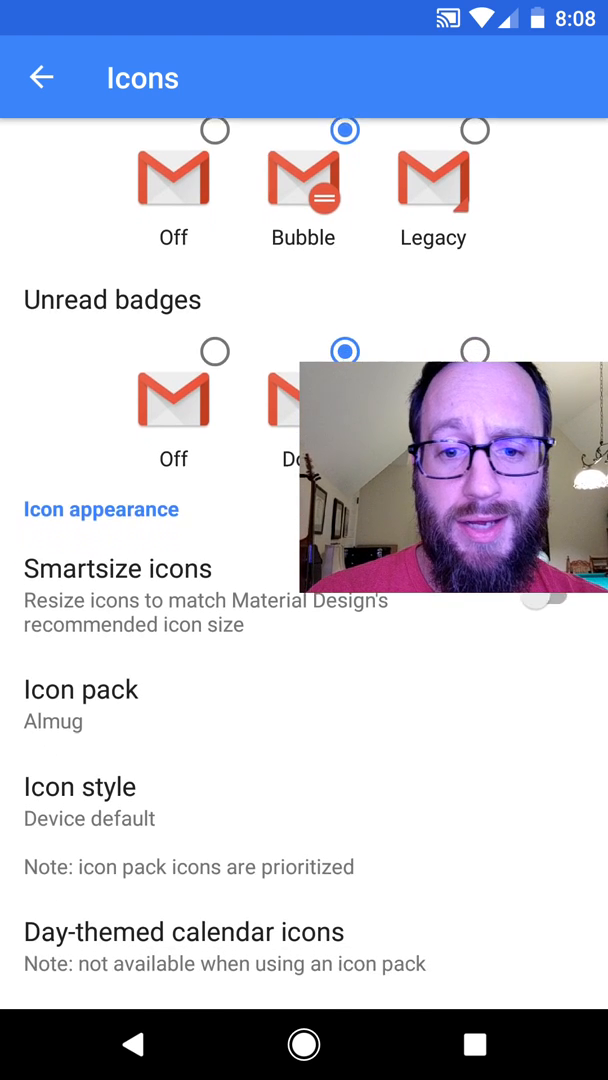
{"action": "scroll", "scroll_direction": "down", "scroll_amount": 3}
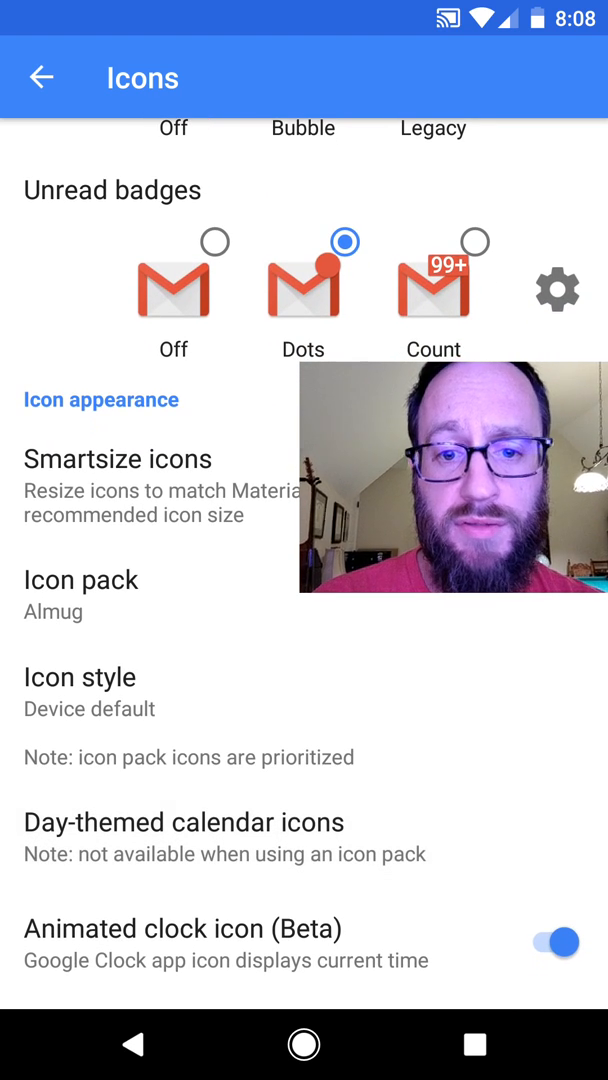
{"action": "scroll", "scroll_direction": "down", "scroll_amount": 3}
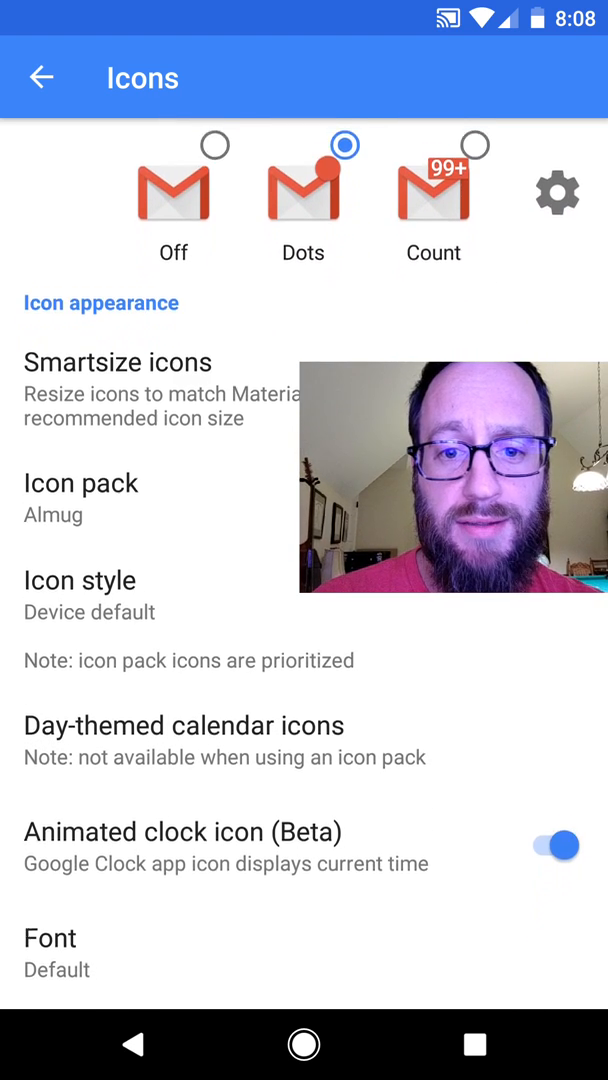
{"action": "scroll", "scroll_direction": "down", "scroll_amount": 3}
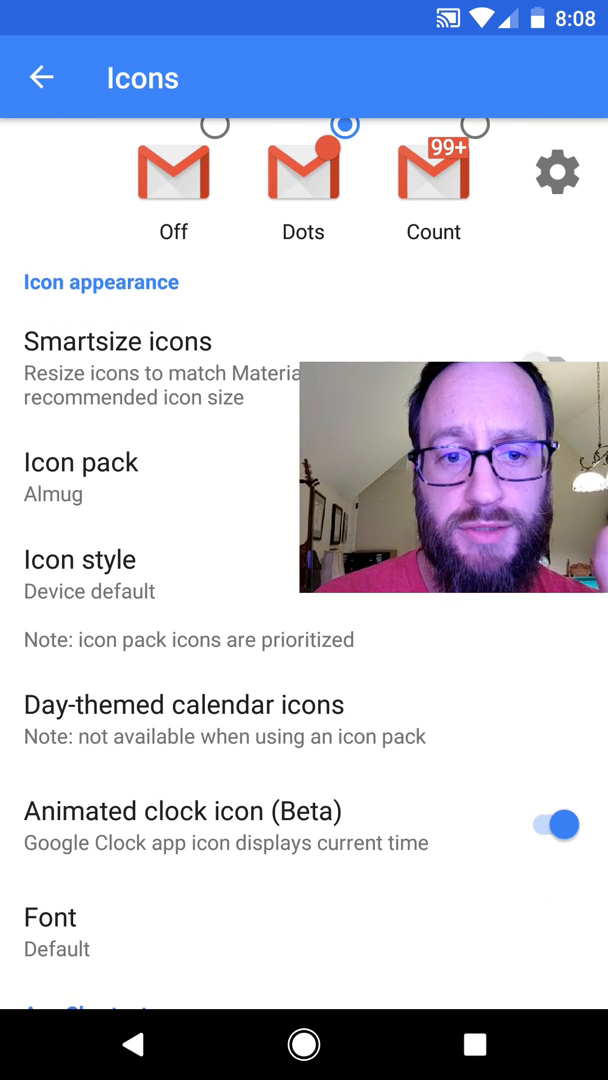
{"action": "scroll", "scroll_direction": "down", "scroll_amount": 3}
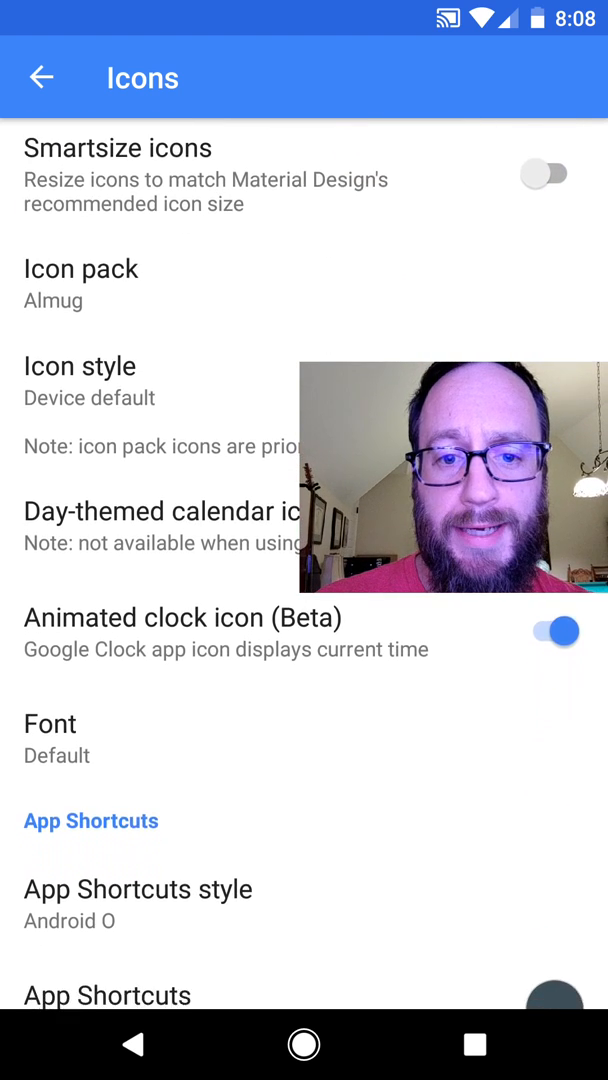
{"action": "scroll", "scroll_direction": "down", "scroll_amount": 3}
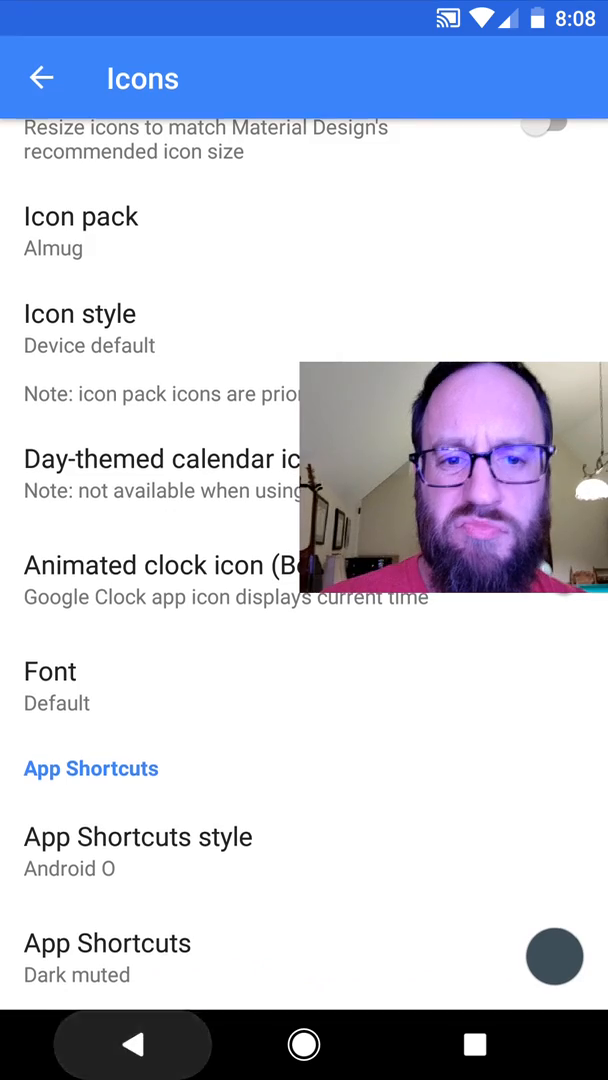
{"action": "left_click", "coordinate": [40, 78]}
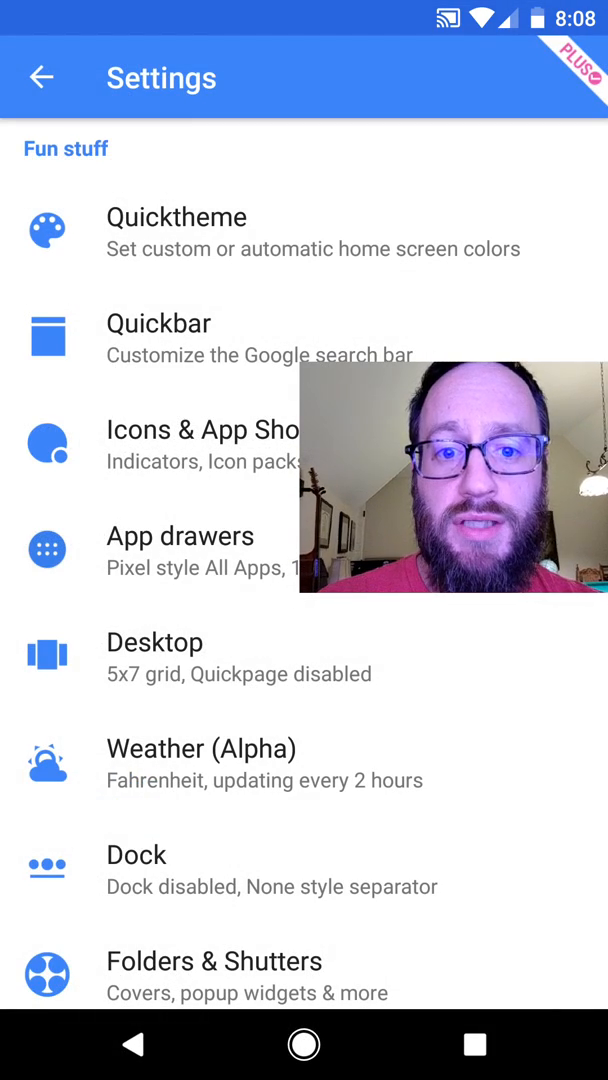
In App drawers settings, switch Quickfind to 'On (T9 keyboard)'
{"action": "left_click", "coordinate": [180, 536]}
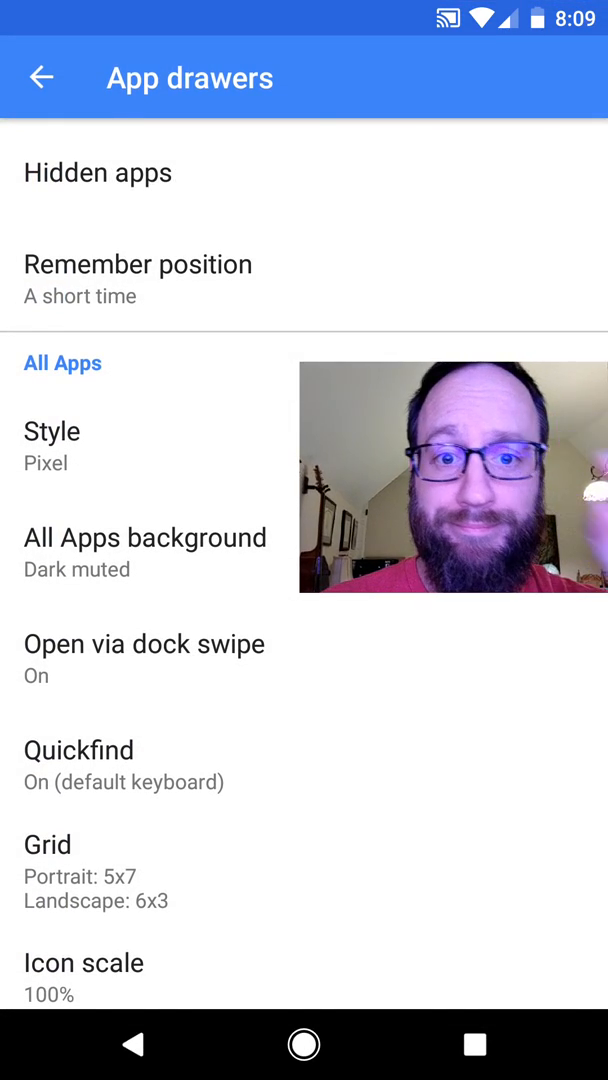
{"action": "left_click", "coordinate": [96, 172]}
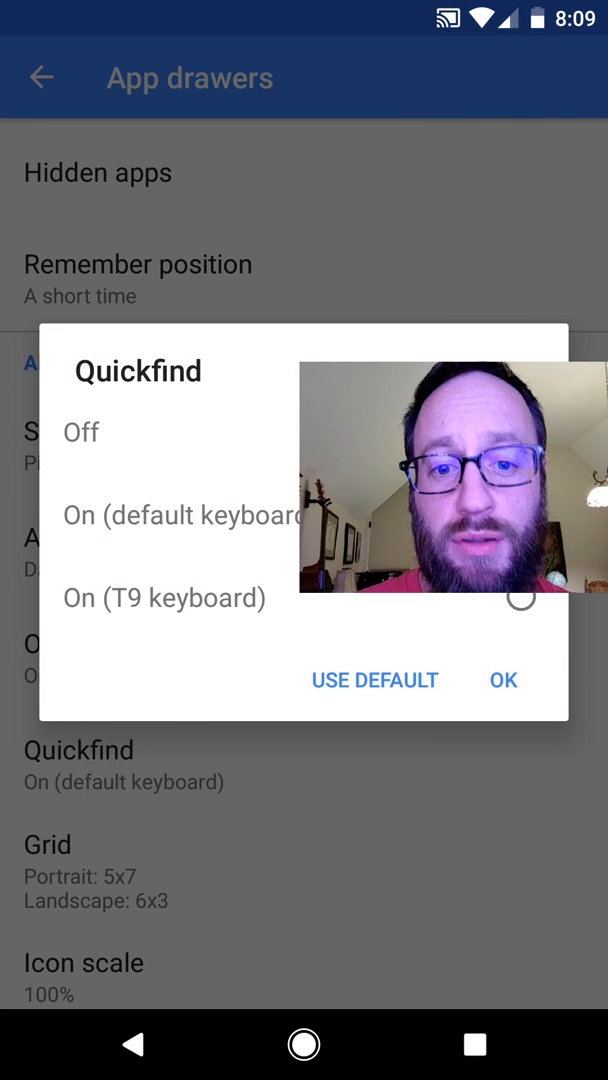
{"action": "left_click", "coordinate": [520, 598]}
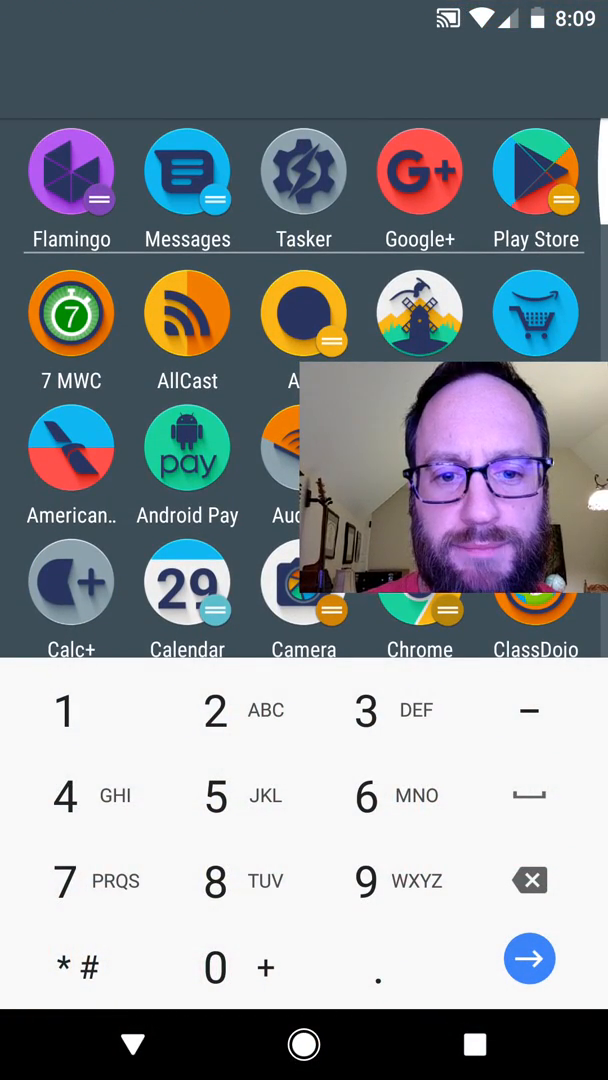
{"action": "type", "text": "2"}
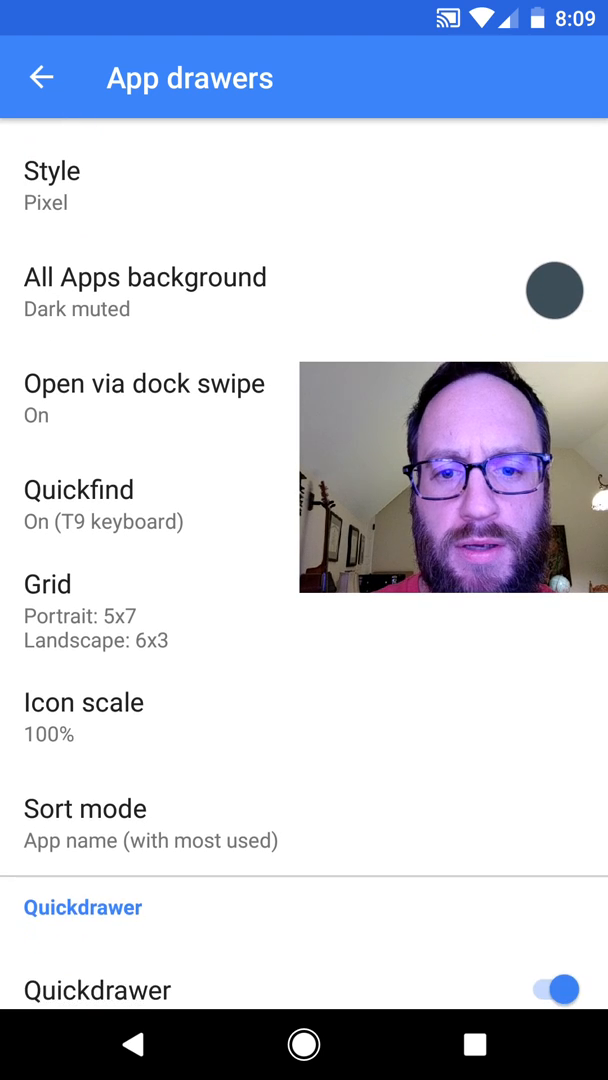
Review App drawers settings down to Quickdrawer, then go back to the main launcher settings list
{"action": "scroll", "scroll_direction": "down", "scroll_amount": 3}
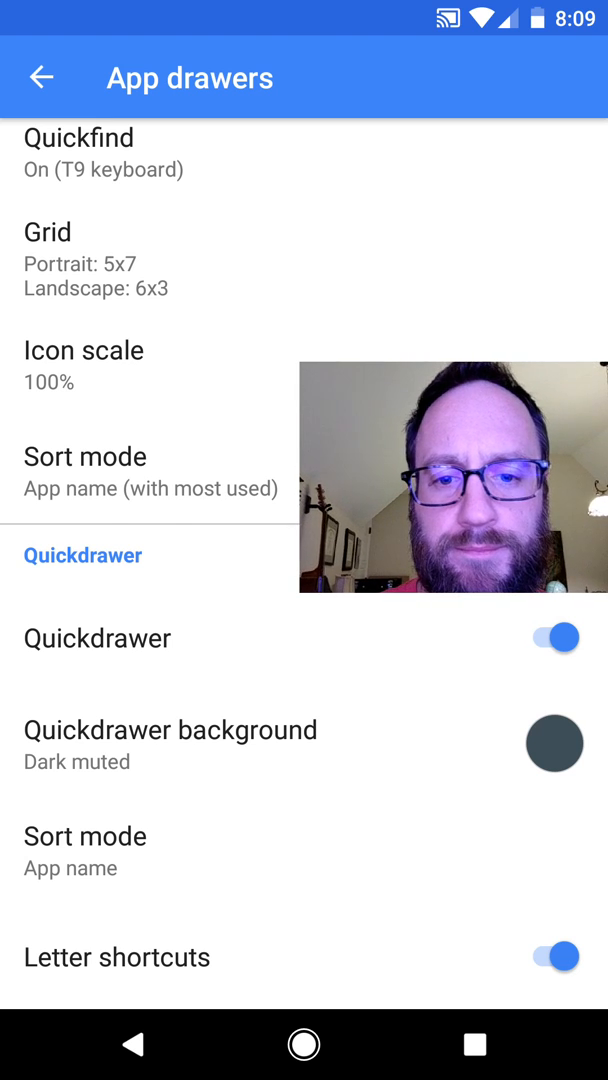
{"action": "left_click", "coordinate": [84, 456]}
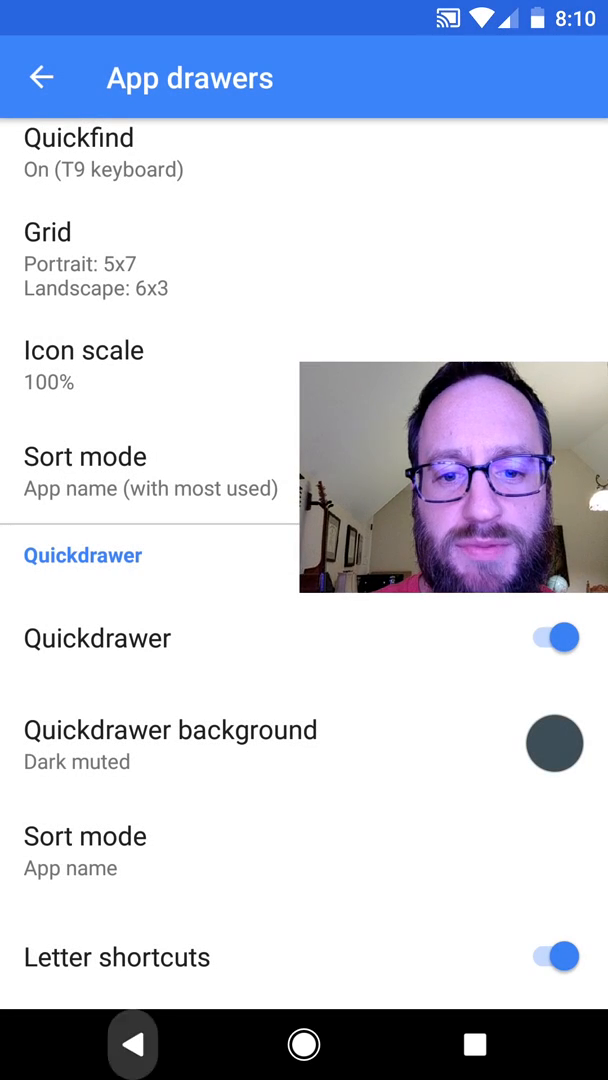
{"action": "left_click", "coordinate": [44, 78]}
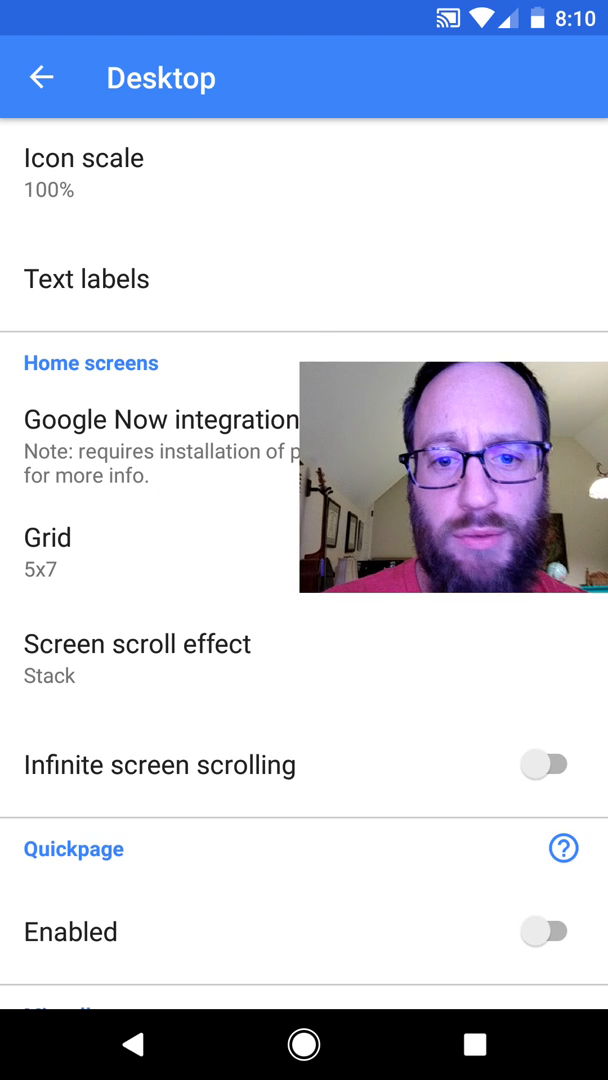
{"action": "scroll", "scroll_direction": "down", "scroll_amount": 3}
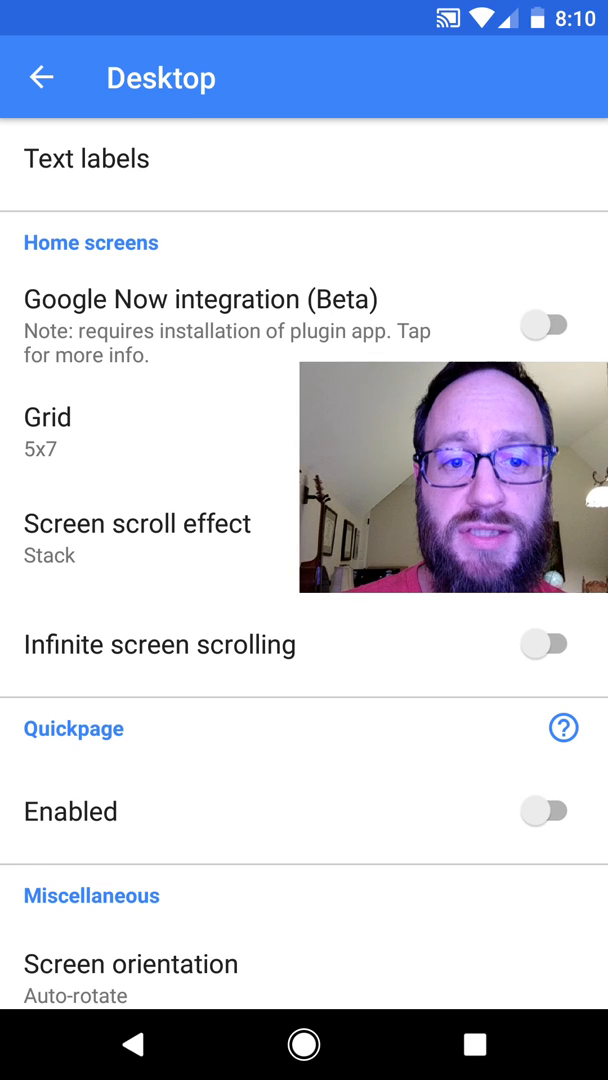
{"action": "scroll", "scroll_direction": "down", "scroll_amount": 3}
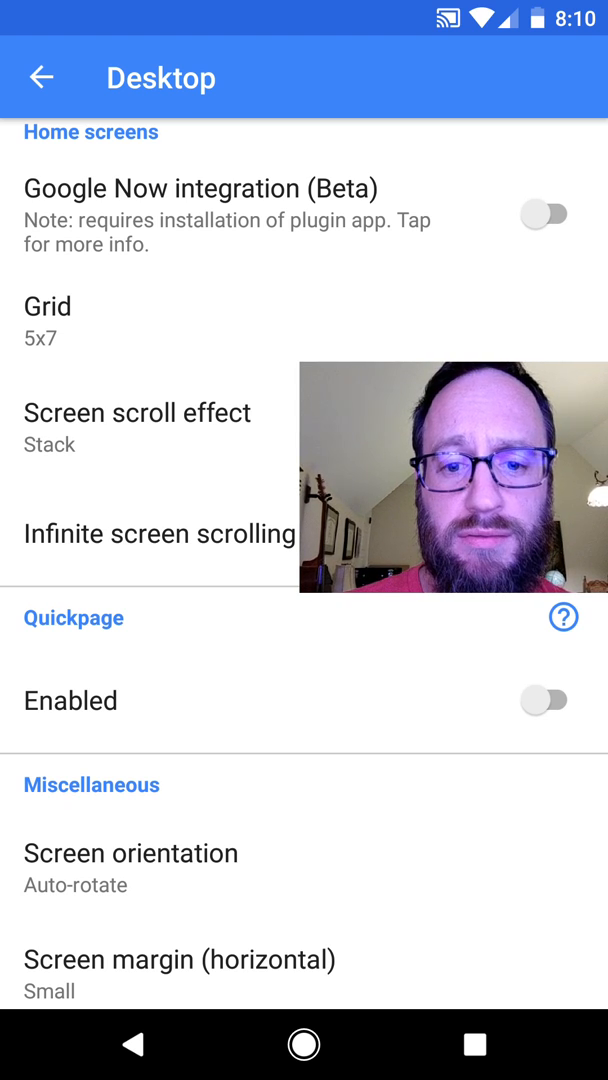
{"action": "scroll", "scroll_direction": "down", "scroll_amount": 3}
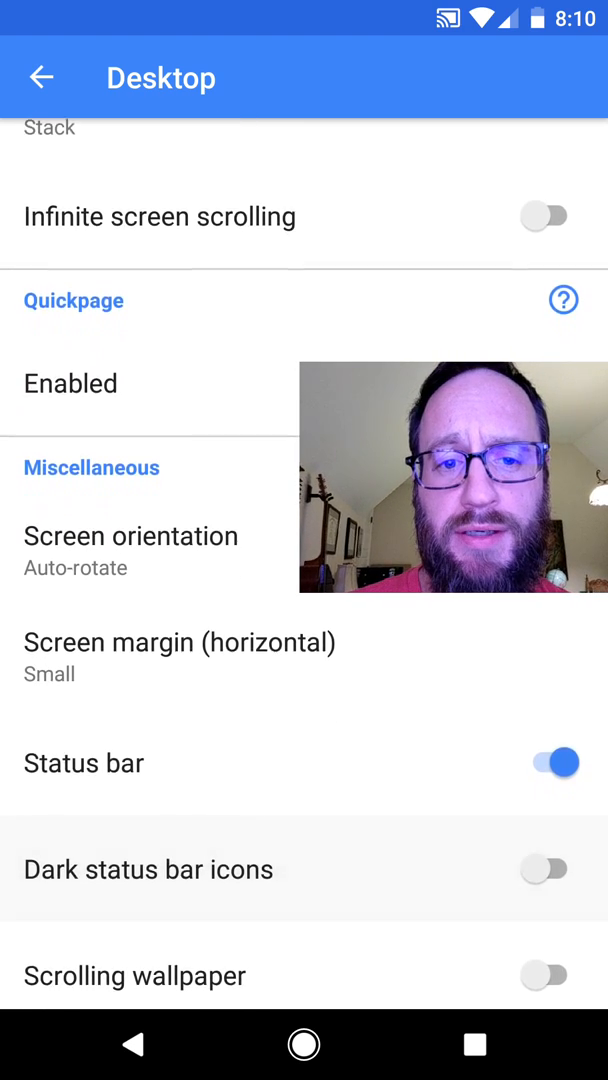
{"action": "scroll", "scroll_direction": "down", "scroll_amount": 3}
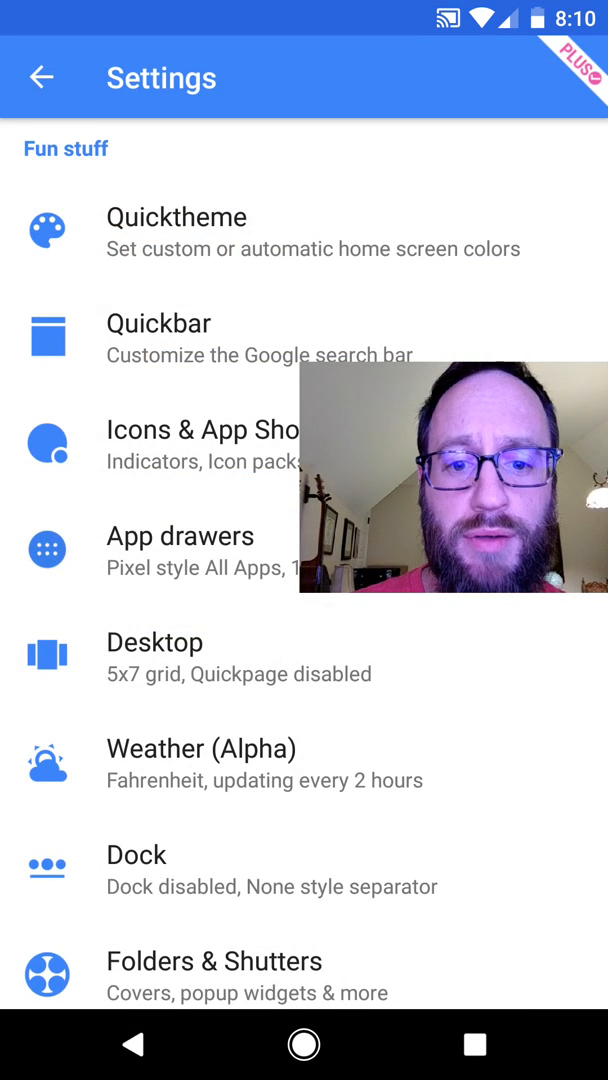
{"action": "left_click", "coordinate": [136, 856]}
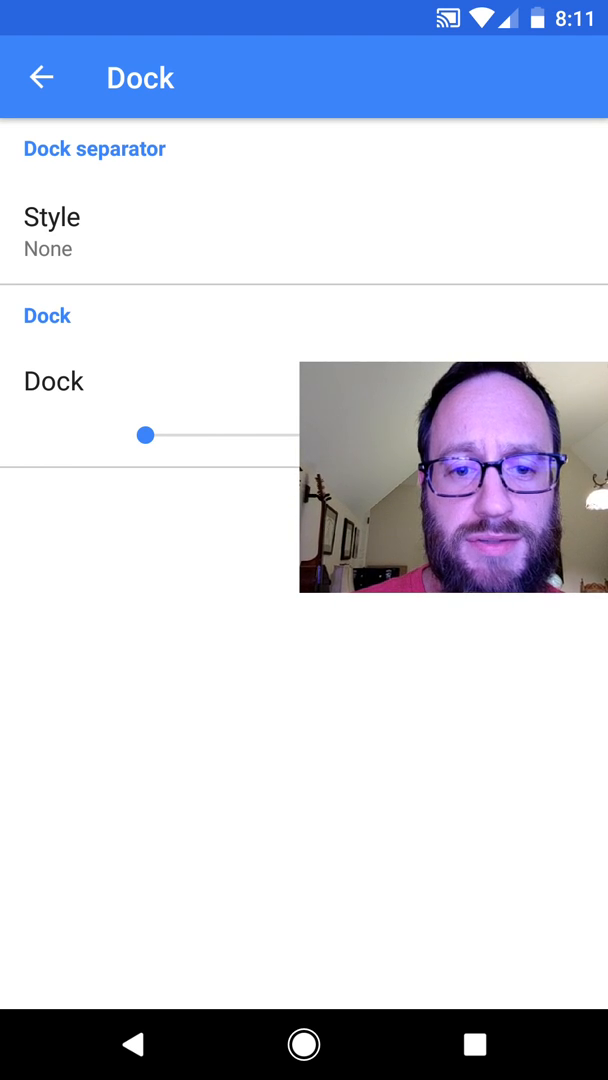
{"action": "left_click", "coordinate": [40, 76]}
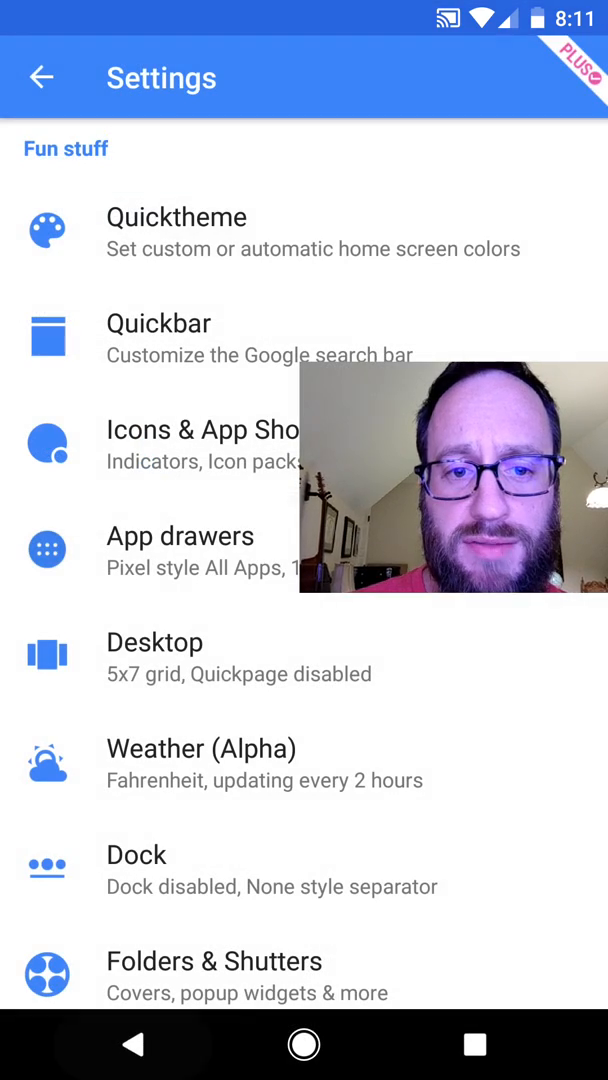
{"action": "left_click", "coordinate": [212, 960]}
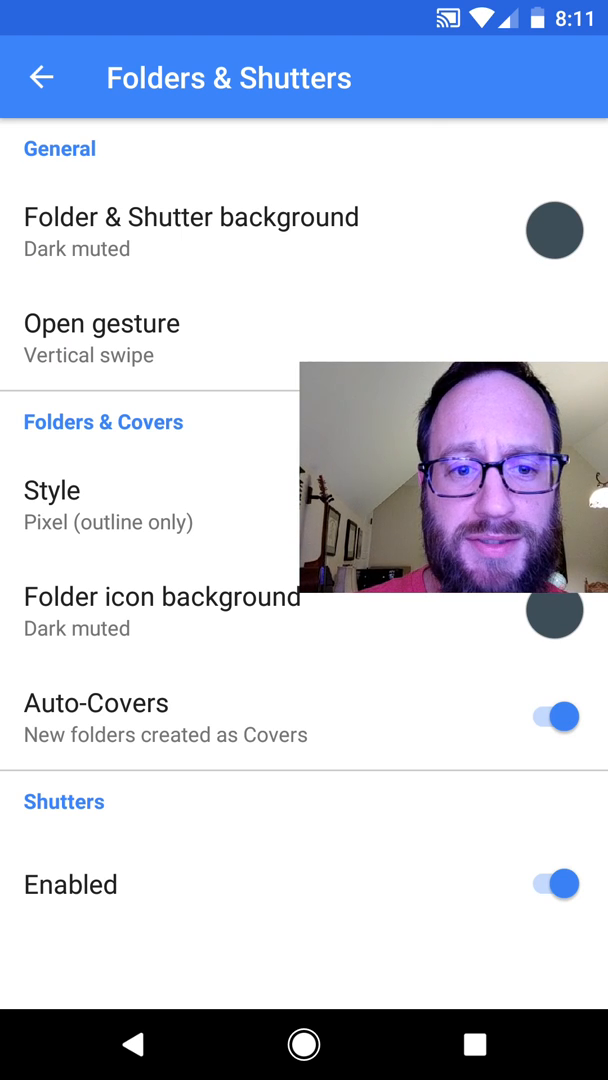
{"action": "left_click", "coordinate": [40, 76]}
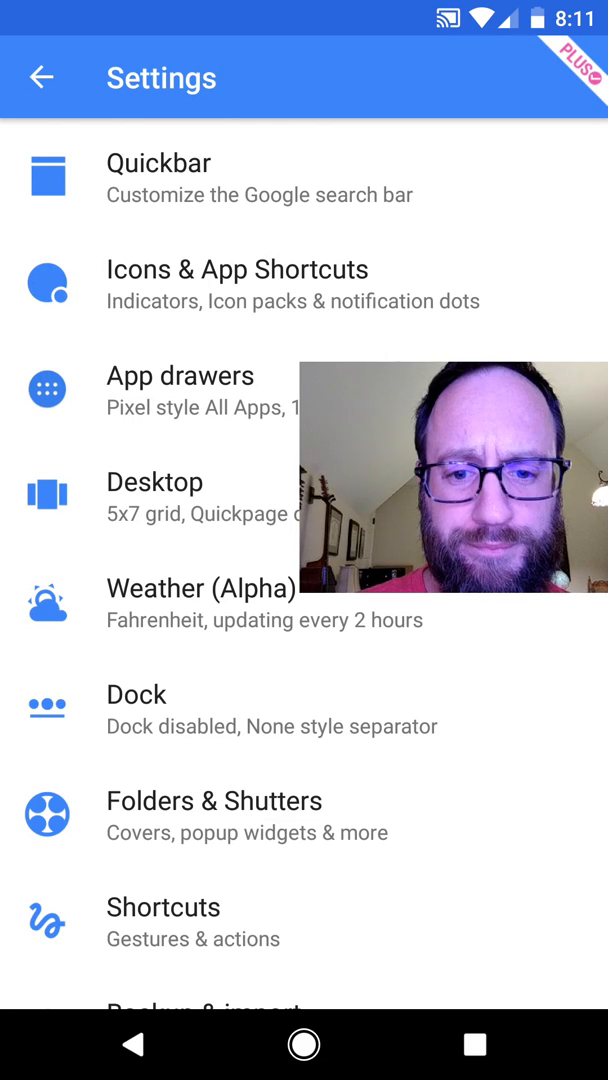
View Shortcuts settings with Swipe horizontal expanded, reviewing gestures down to Miscellaneous
{"action": "left_click", "coordinate": [164, 908]}
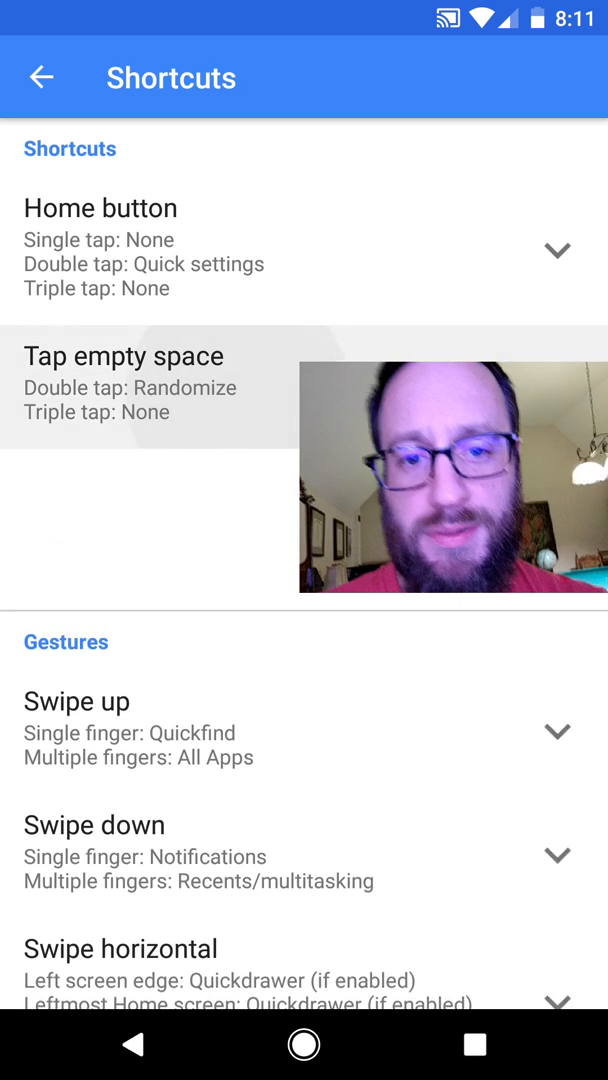
{"action": "left_click", "coordinate": [130, 384]}
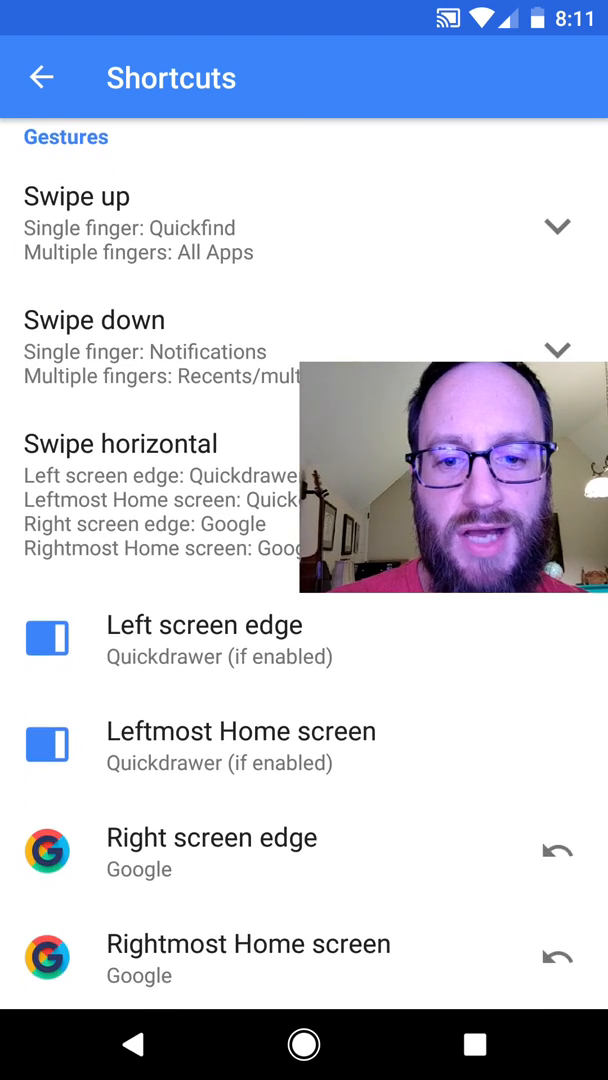
{"action": "scroll", "scroll_direction": "down", "scroll_amount": 3}
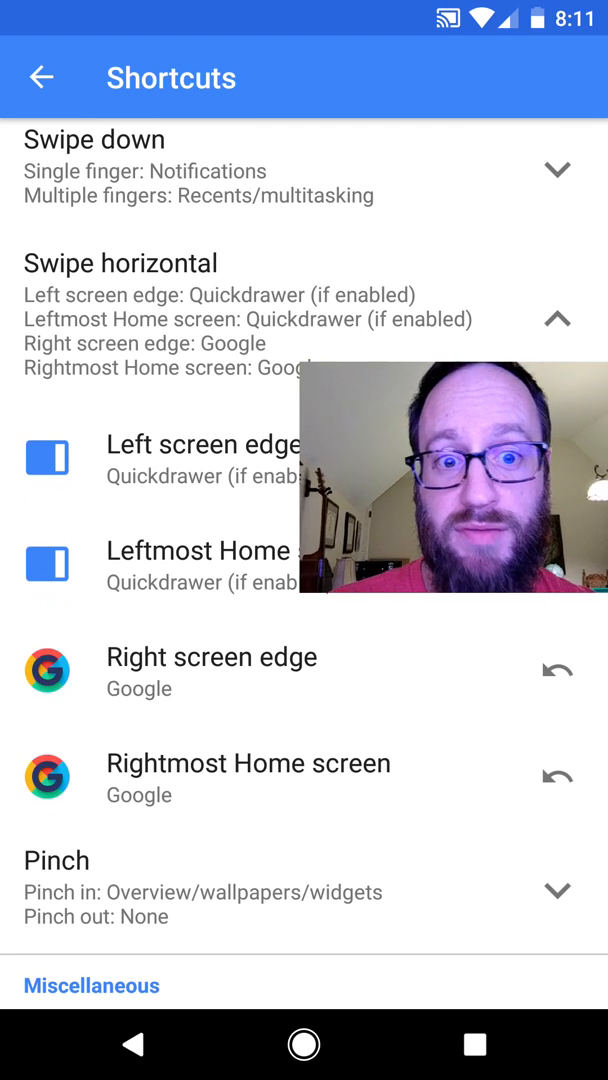
{"action": "scroll", "scroll_direction": "down", "scroll_amount": 3}
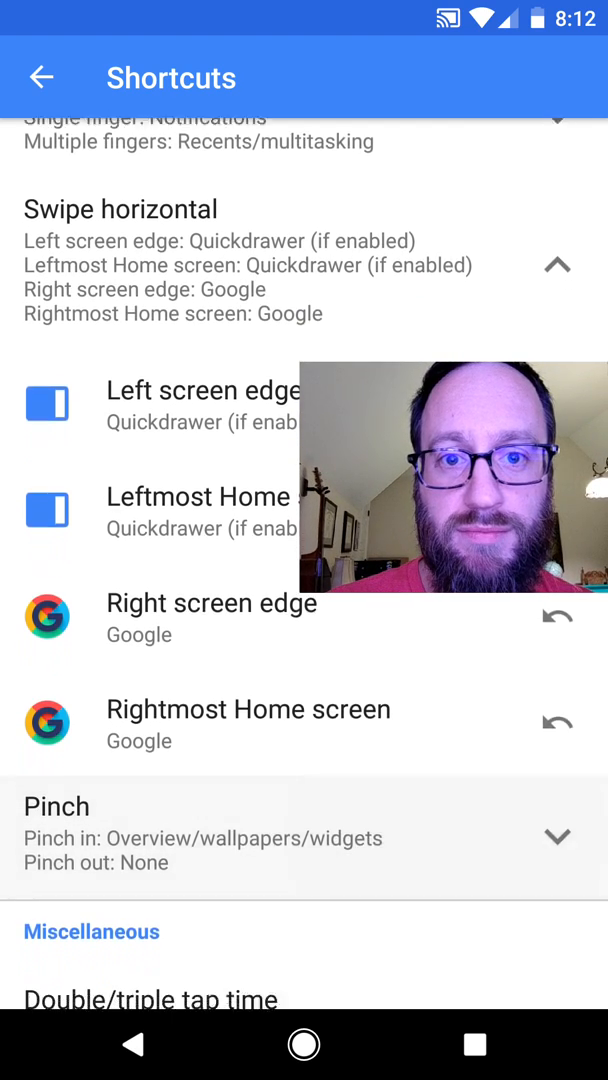
{"action": "scroll", "scroll_direction": "down", "scroll_amount": 3}
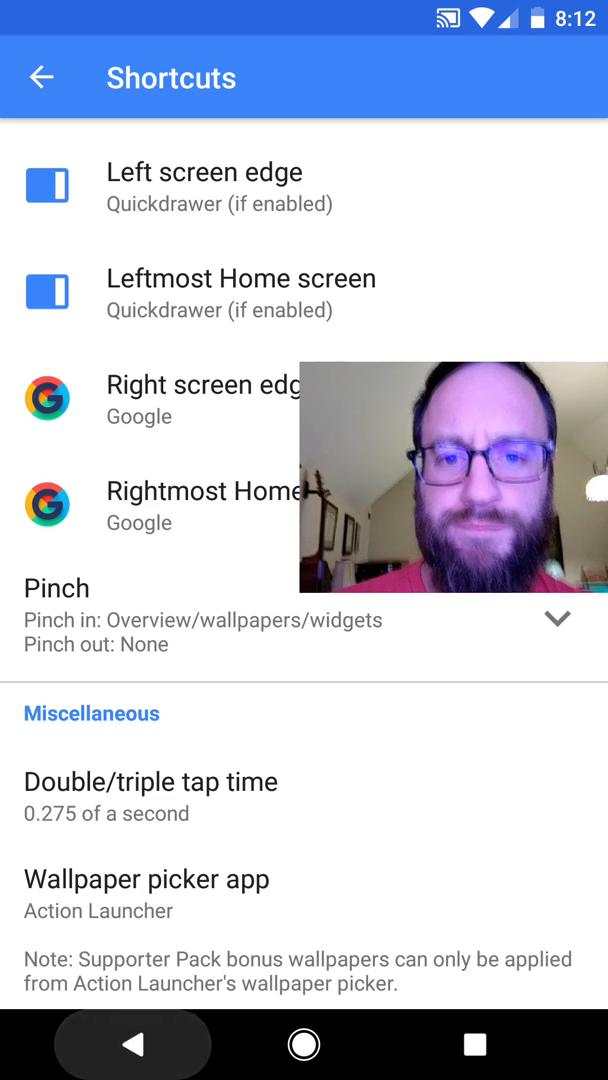
Return from launcher settings to the home screen and bring up the Quickdrawer app list
{"action": "left_click", "coordinate": [40, 76]}
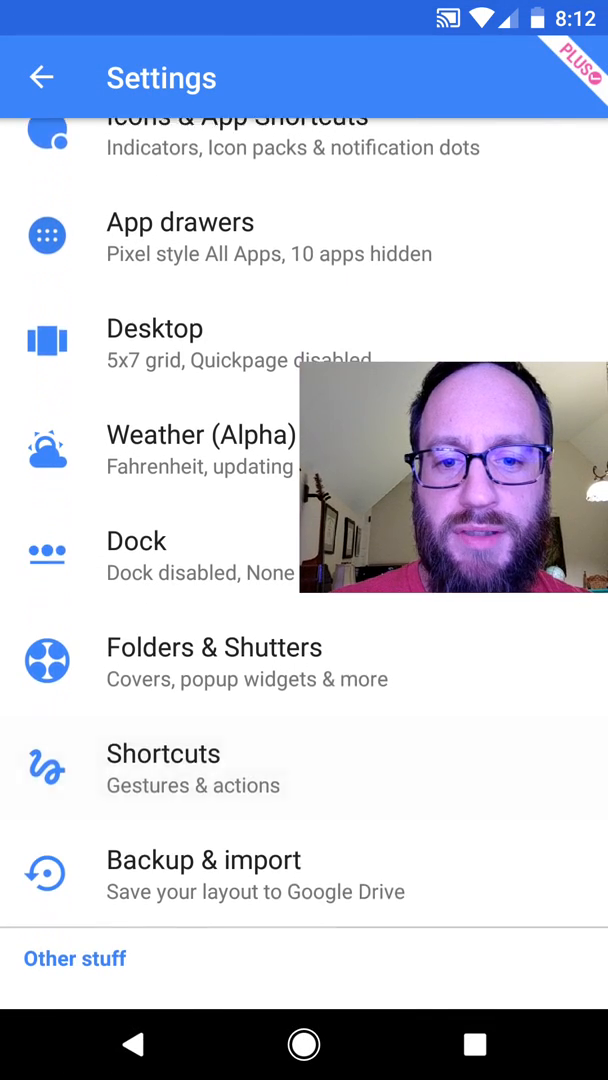
{"action": "scroll", "scroll_direction": "down", "scroll_amount": 3}
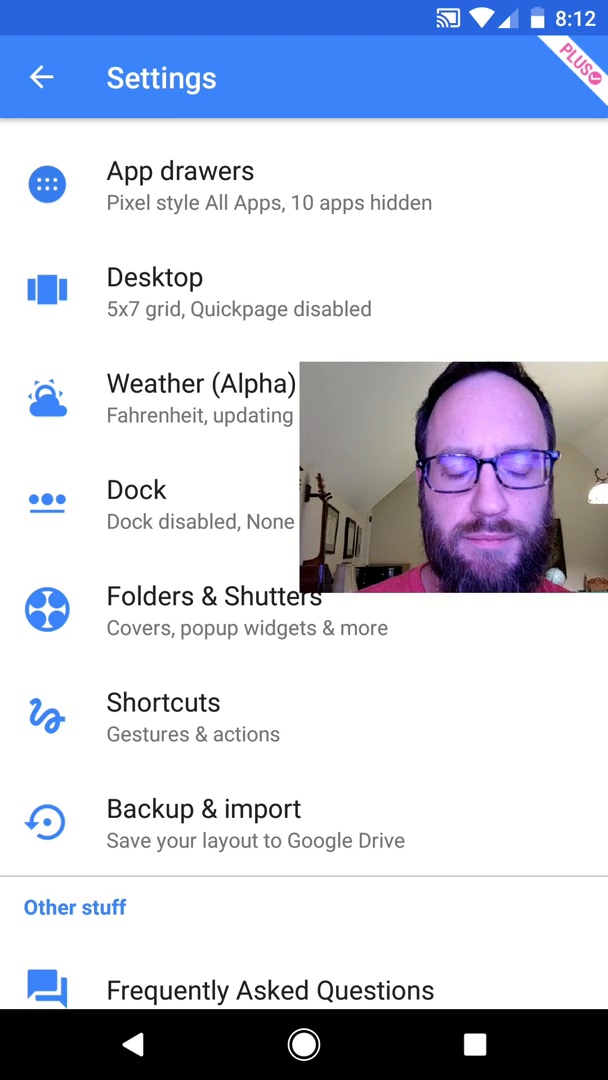
{"action": "scroll", "scroll_direction": "down", "scroll_amount": 3}
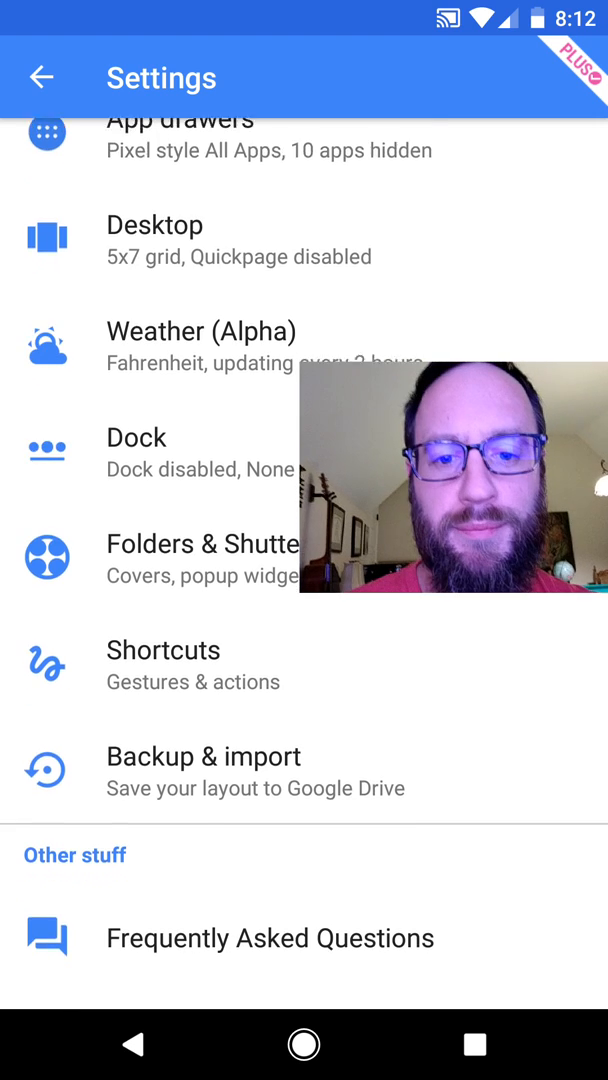
{"action": "scroll", "scroll_direction": "down", "scroll_amount": 3}
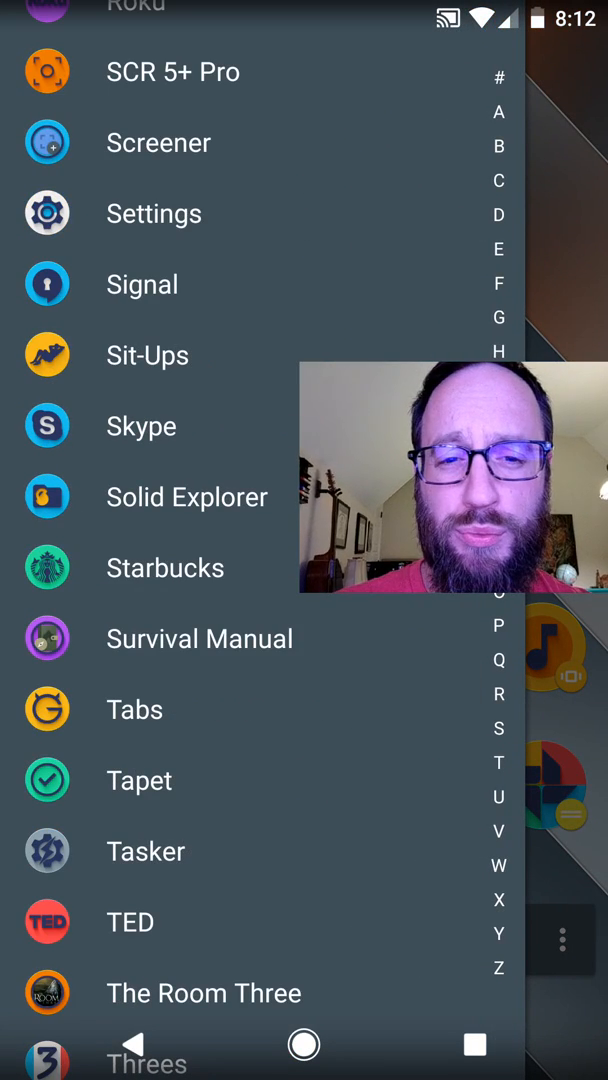
Launch Tasker and switch through Profiles, Tasks and Scenes listing BT Scene and Find My Phone
{"action": "left_click", "coordinate": [144, 852]}
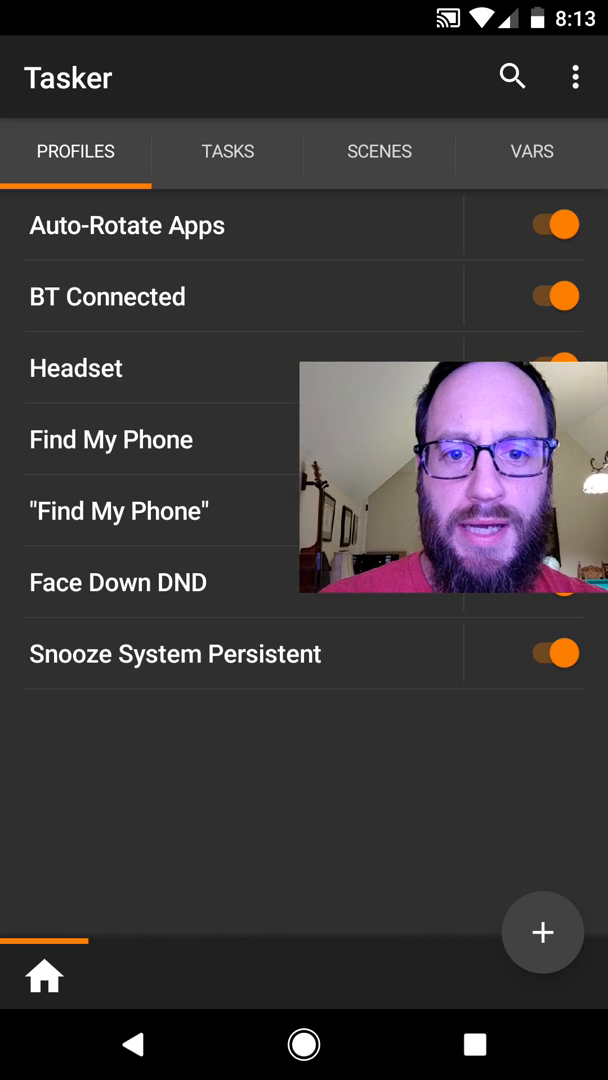
{"action": "left_click", "coordinate": [228, 152]}
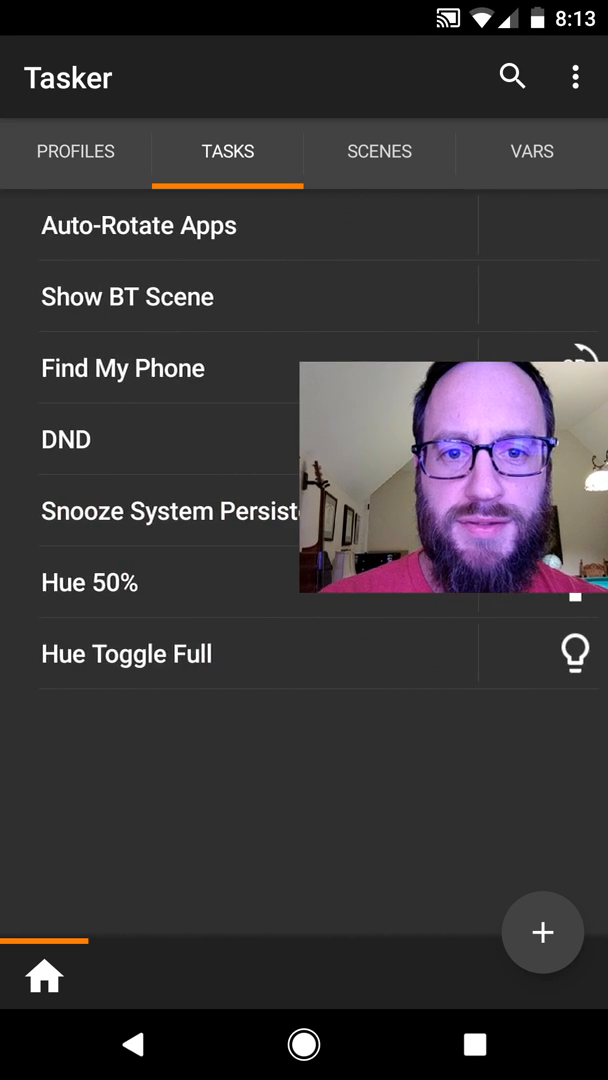
{"action": "left_click", "coordinate": [380, 152]}
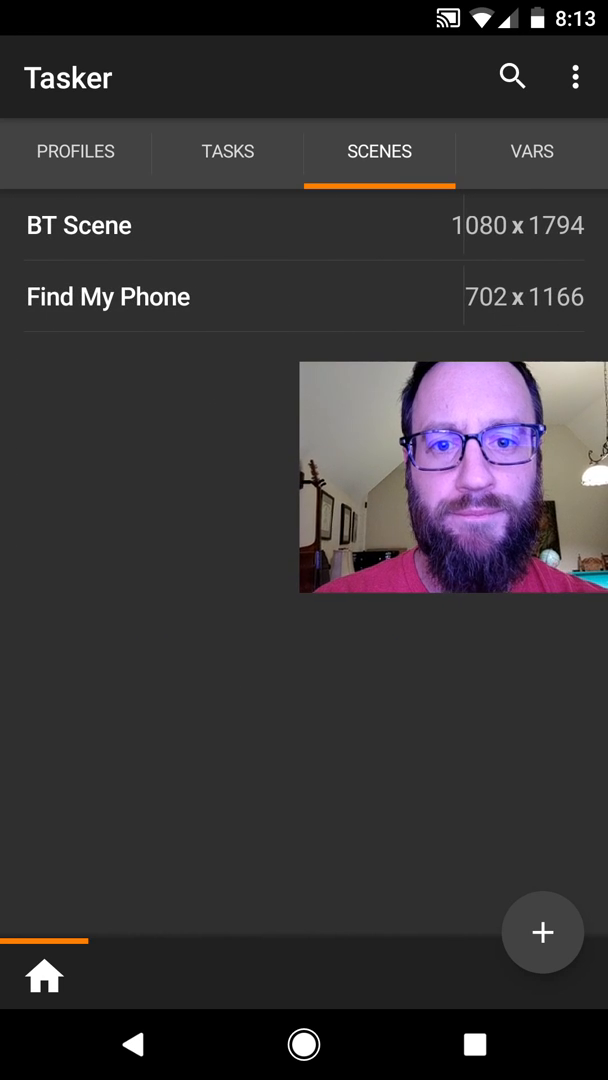
{"action": "left_click", "coordinate": [108, 296]}
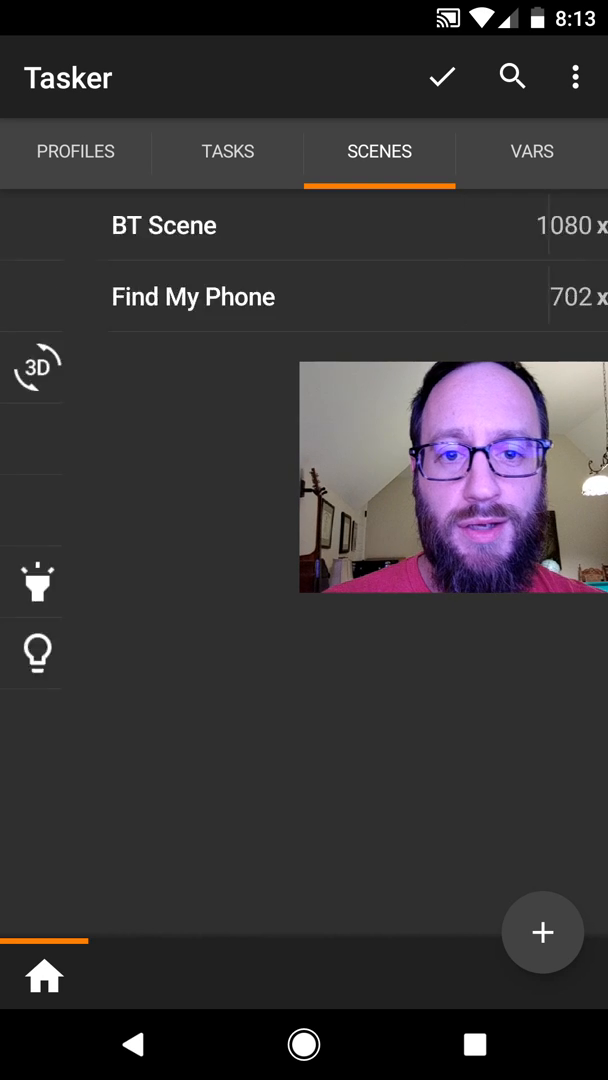
View the Find My Phone task's steps in Task Edit, then exit to the home screen
{"action": "left_click", "coordinate": [228, 152]}
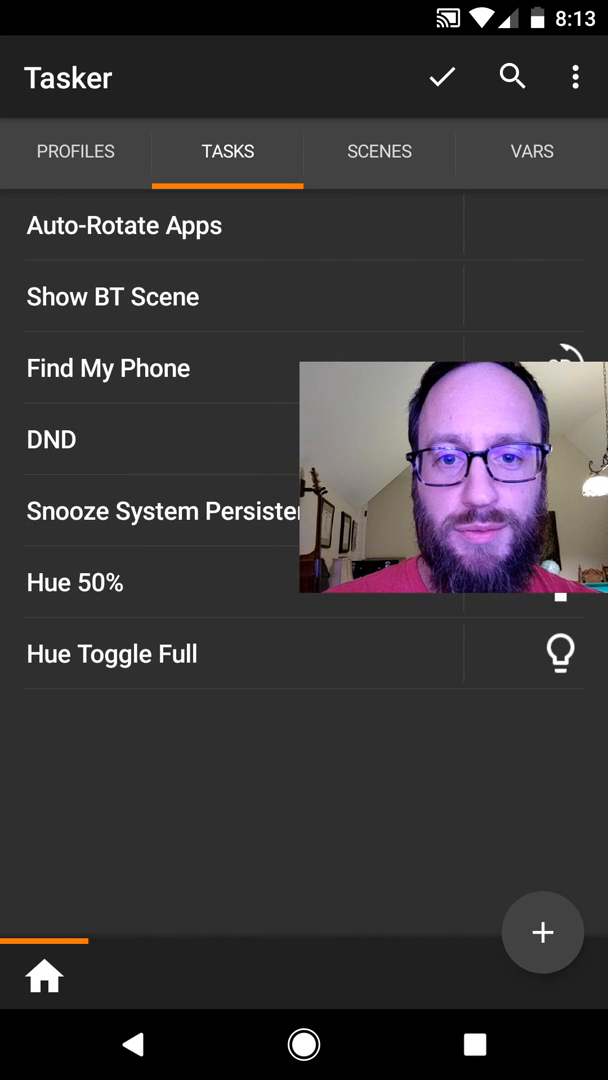
{"action": "left_click", "coordinate": [108, 368]}
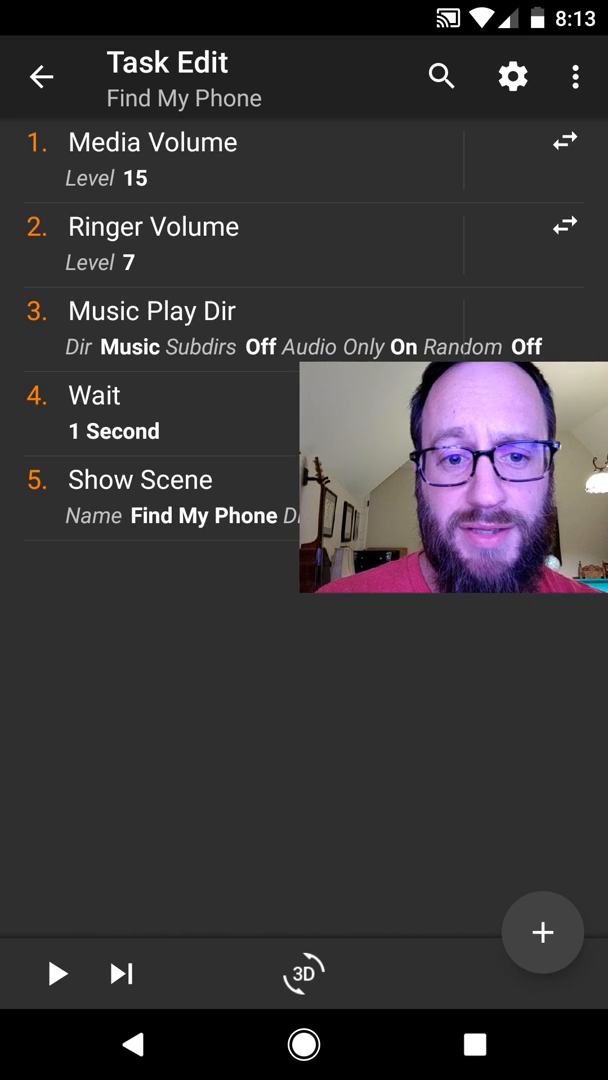
{"action": "left_click", "coordinate": [40, 76]}
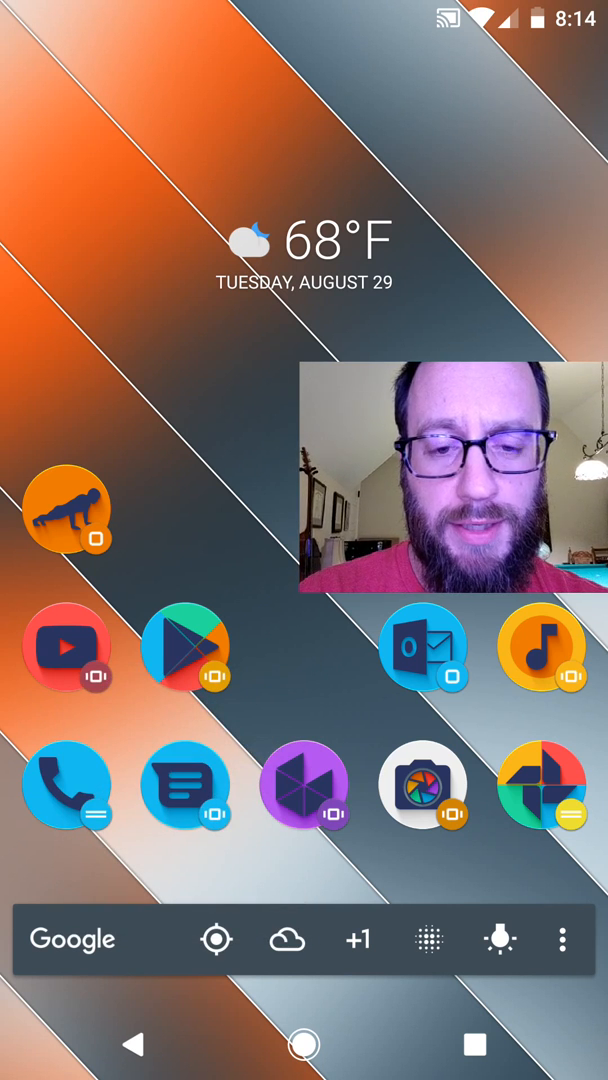
Peek inside the Social folder, close it, and bring up the side app drawer
{"action": "left_click", "coordinate": [304, 784]}
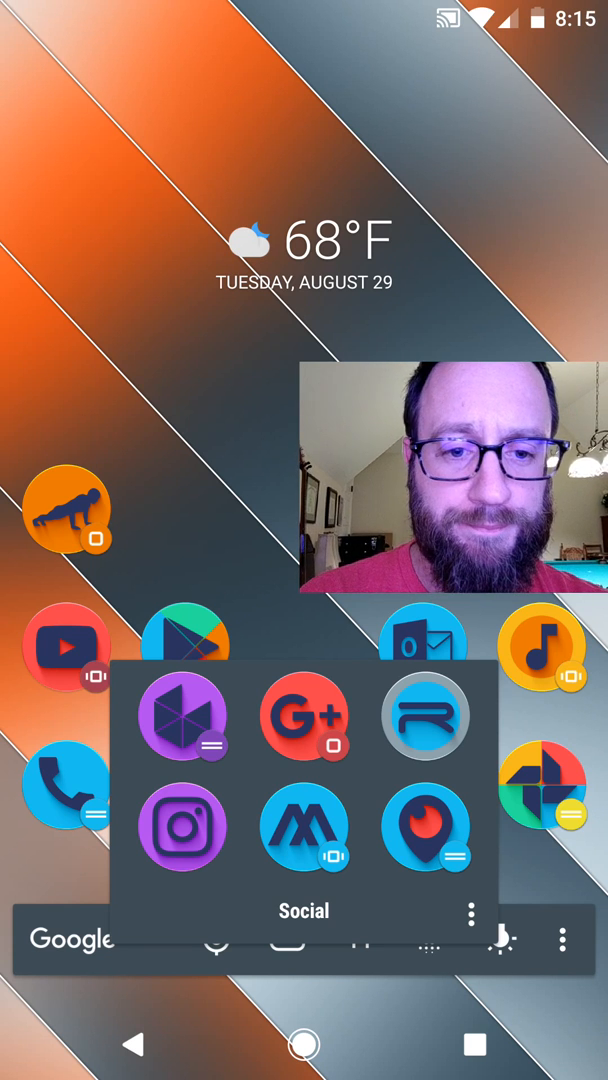
{"action": "left_click", "coordinate": [304, 990]}
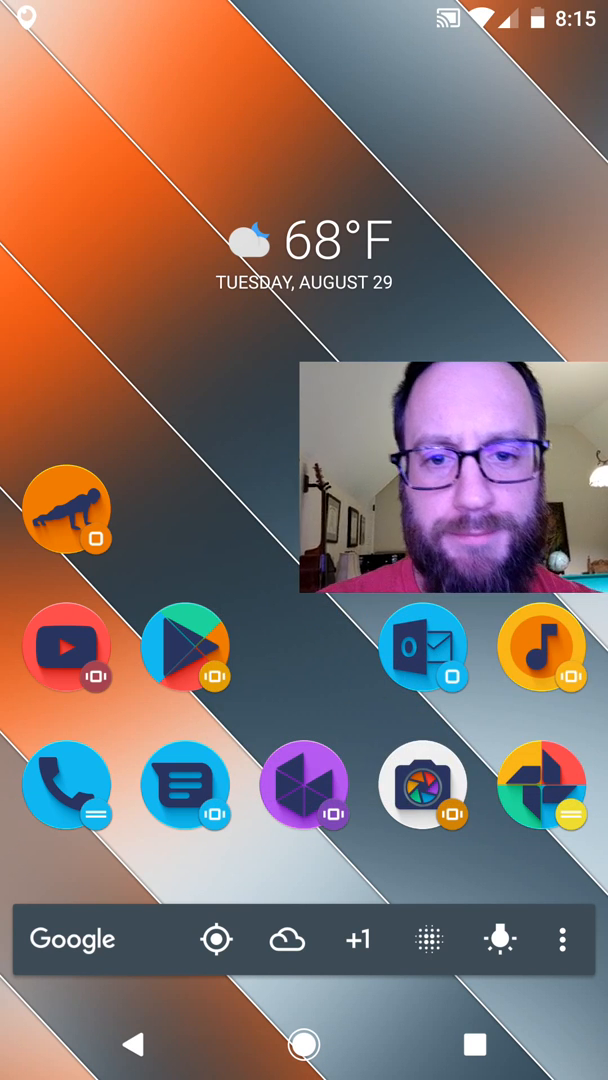
{"action": "left_click", "coordinate": [68, 512]}
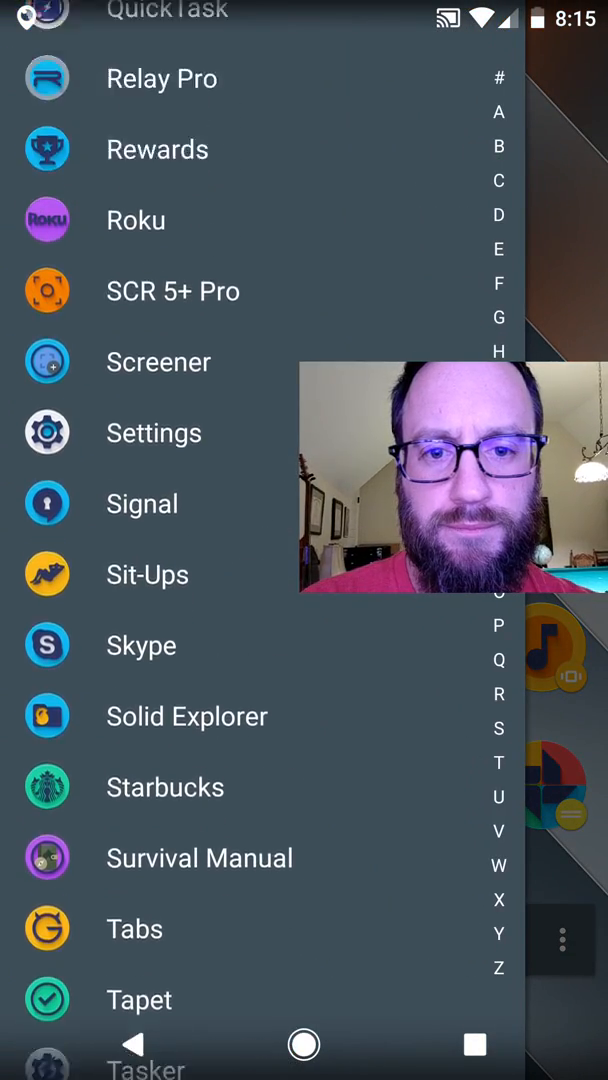
{"action": "scroll", "scroll_direction": "down", "scroll_amount": 3}
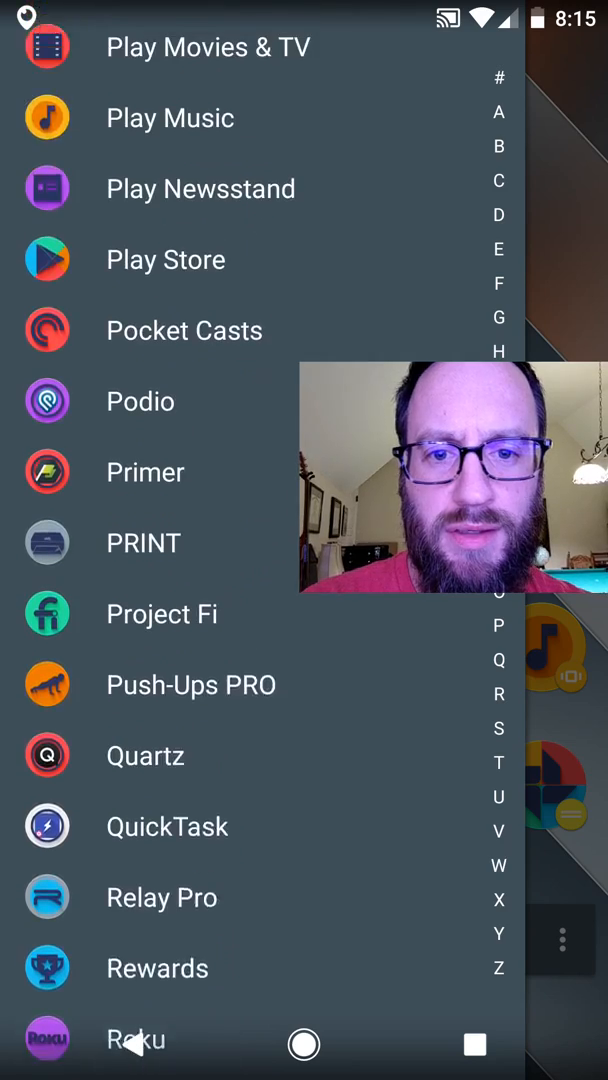
{"action": "scroll", "scroll_direction": "down", "scroll_amount": 3}
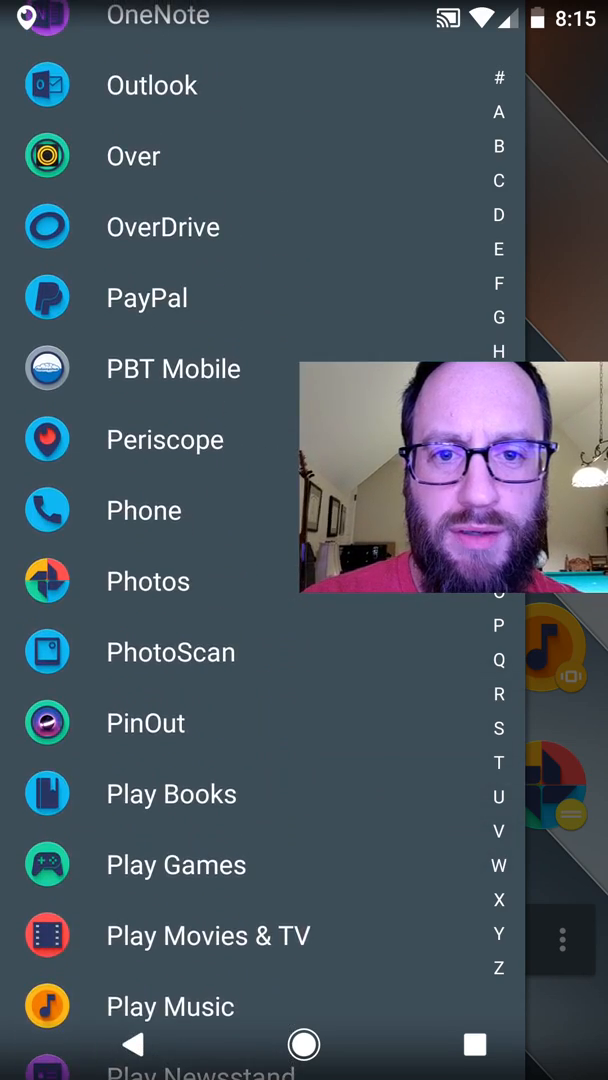
{"action": "scroll", "scroll_direction": "down", "scroll_amount": 3}
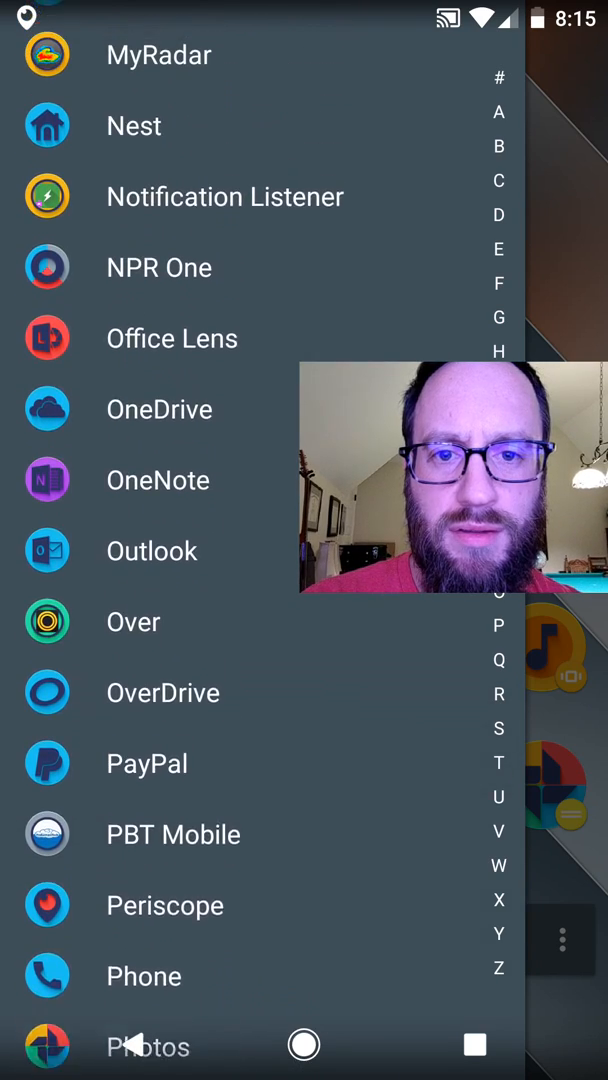
{"action": "scroll", "scroll_direction": "down", "scroll_amount": 3}
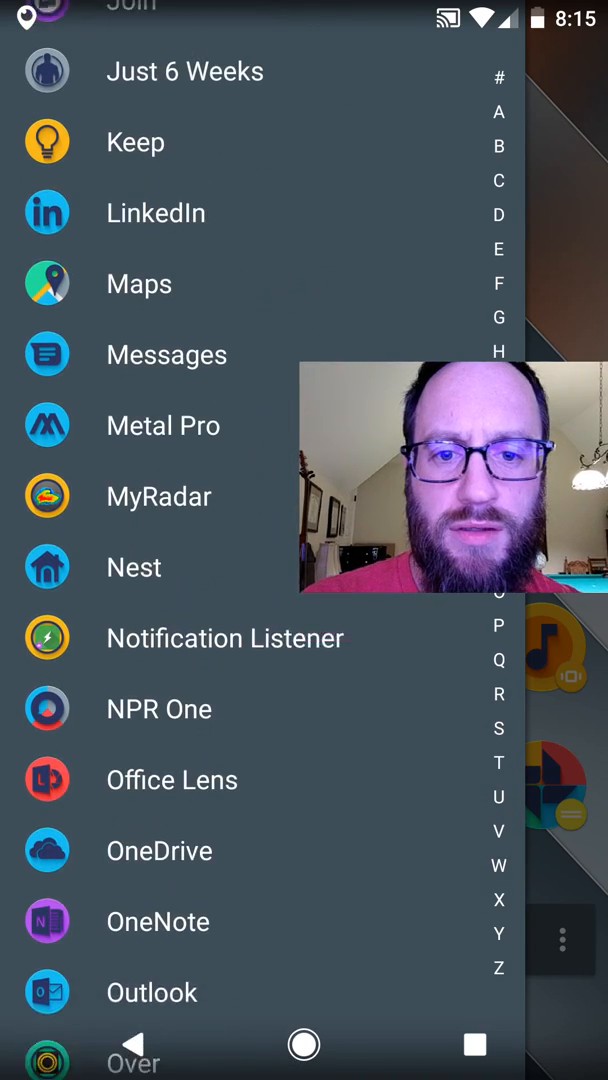
{"action": "scroll", "scroll_direction": "down", "scroll_amount": 3}
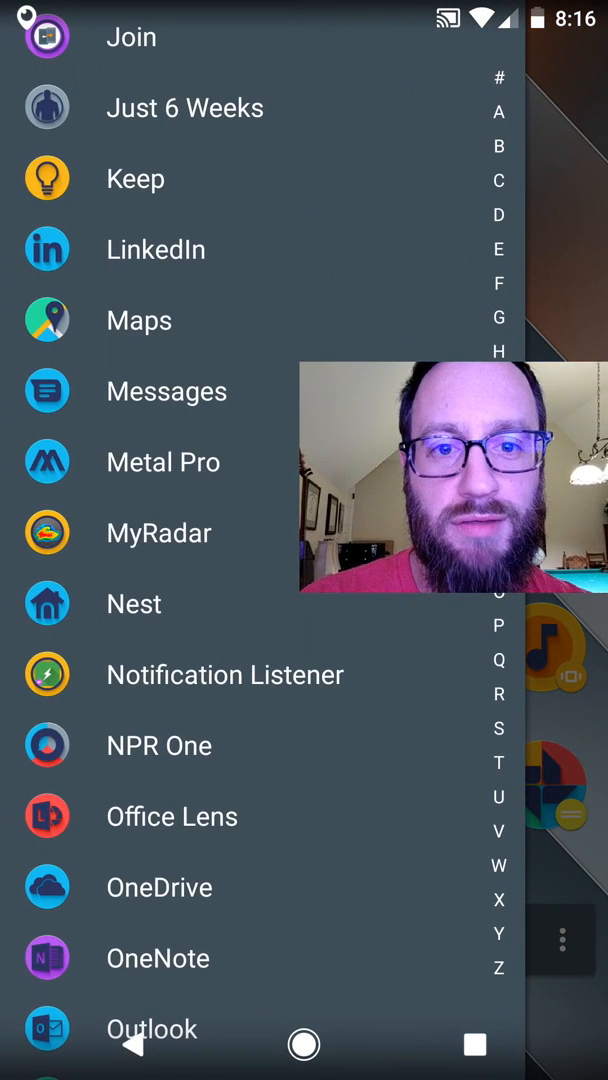
{"action": "scroll", "scroll_direction": "down", "scroll_amount": 3}
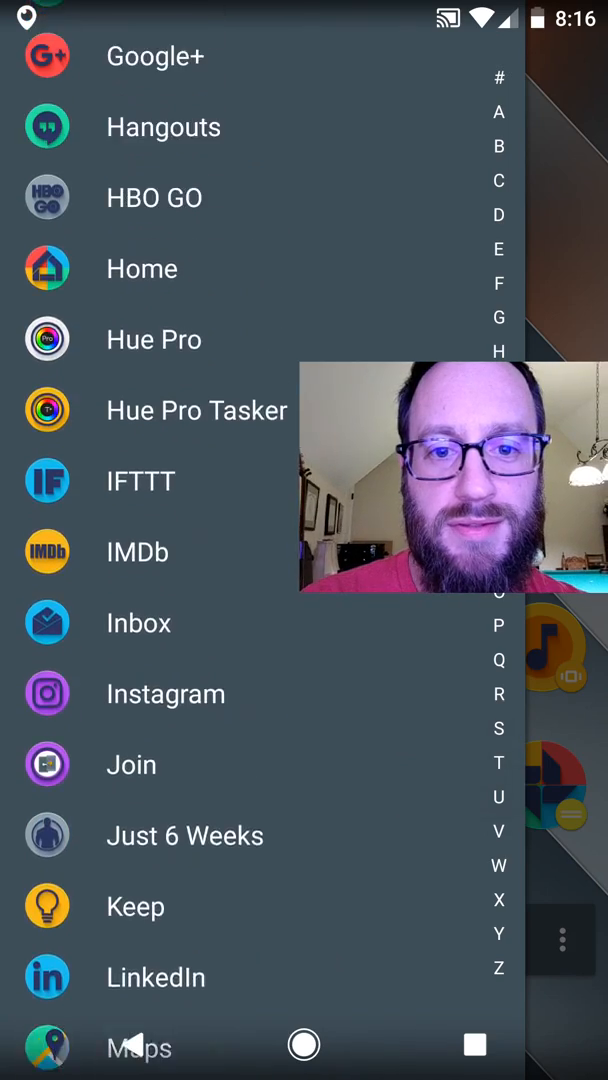
{"action": "scroll", "scroll_direction": "down", "scroll_amount": 3}
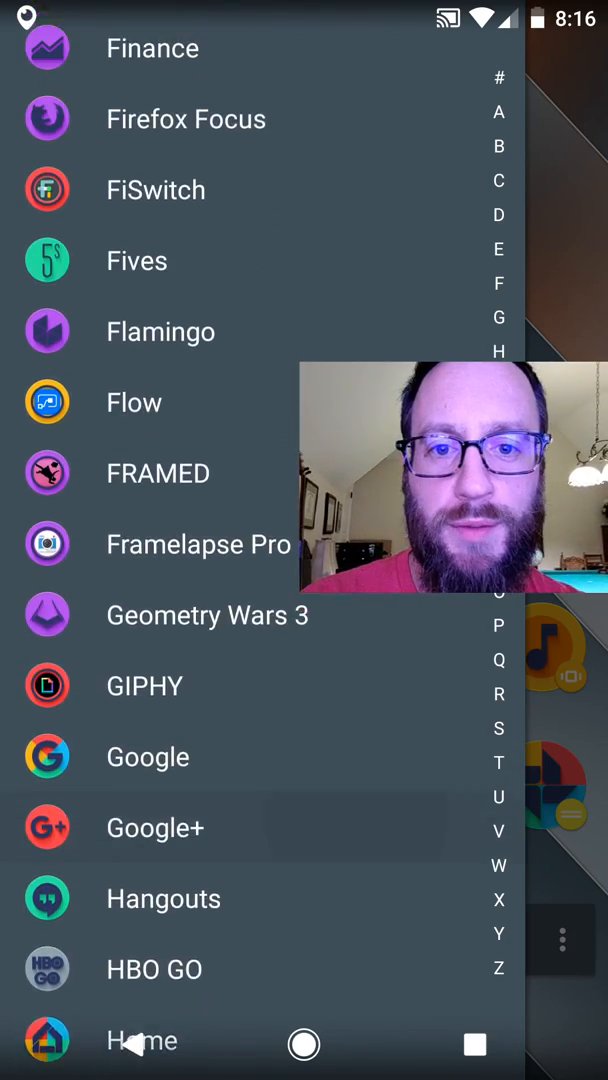
{"action": "scroll", "scroll_direction": "down", "scroll_amount": 3}
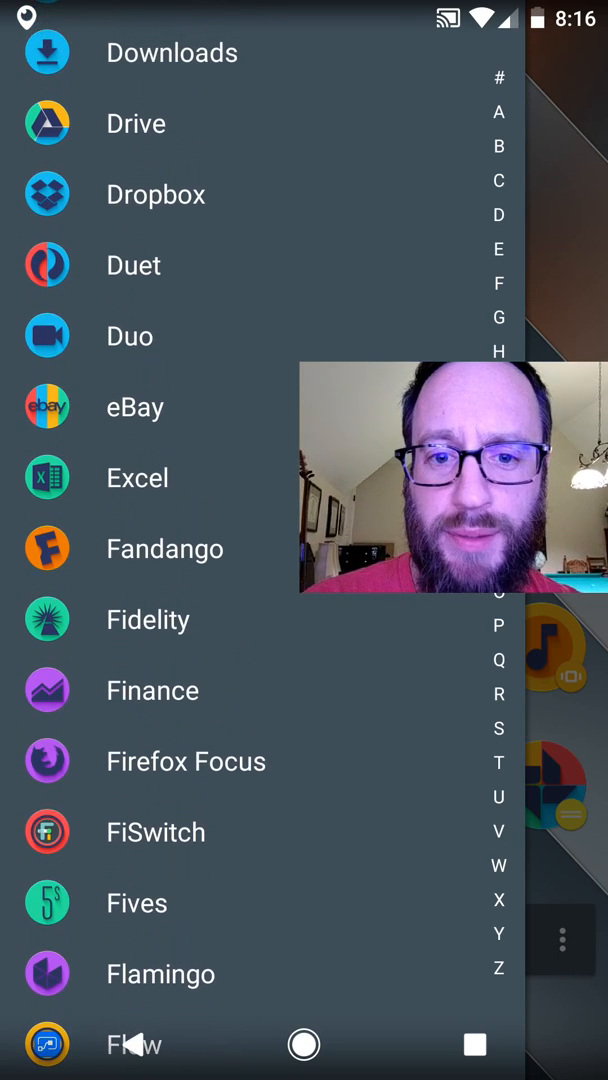
{"action": "scroll", "scroll_direction": "down", "scroll_amount": 3}
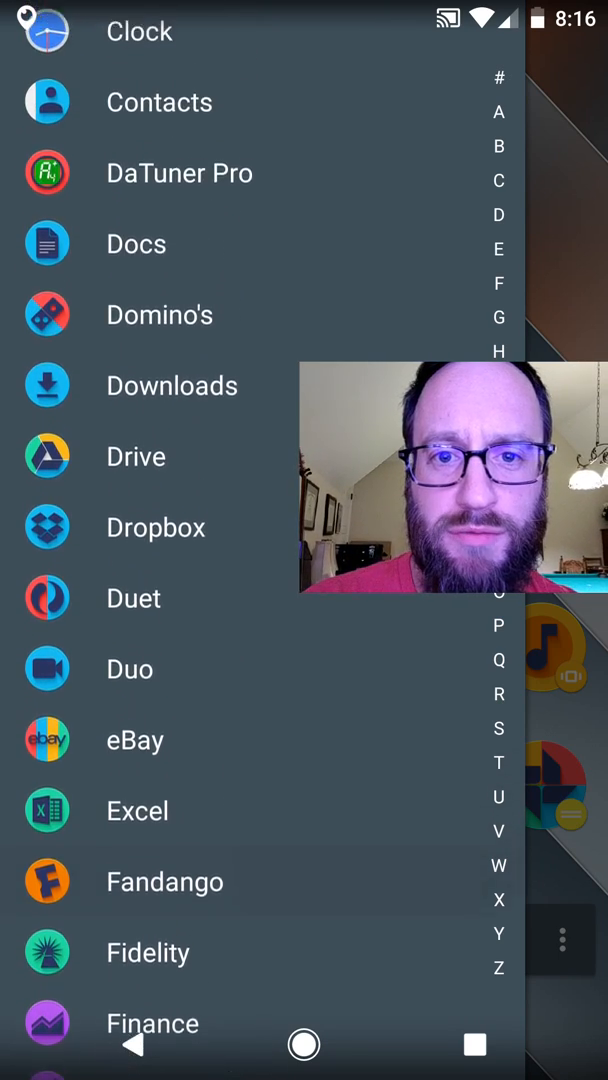
{"action": "scroll", "scroll_direction": "down", "scroll_amount": 3}
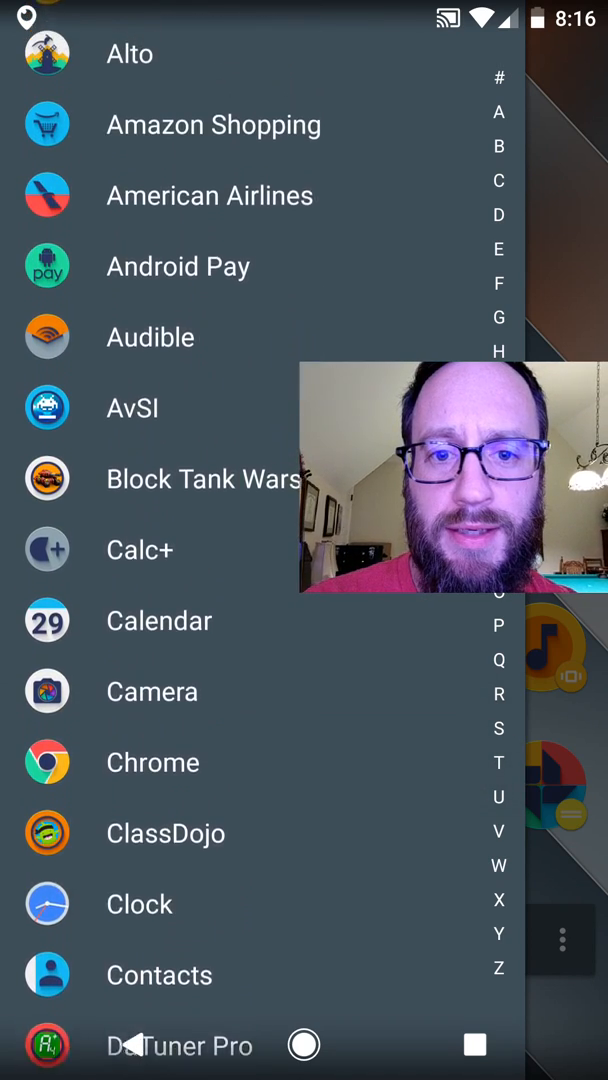
{"action": "scroll", "scroll_direction": "down", "scroll_amount": 3}
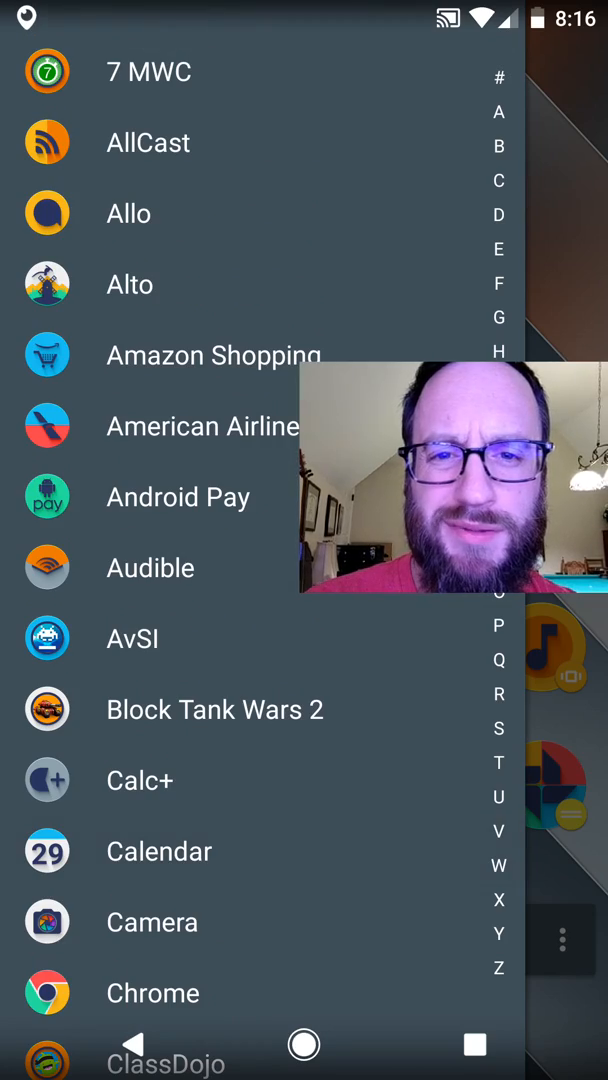
{"action": "scroll", "scroll_direction": "down", "scroll_amount": 3}
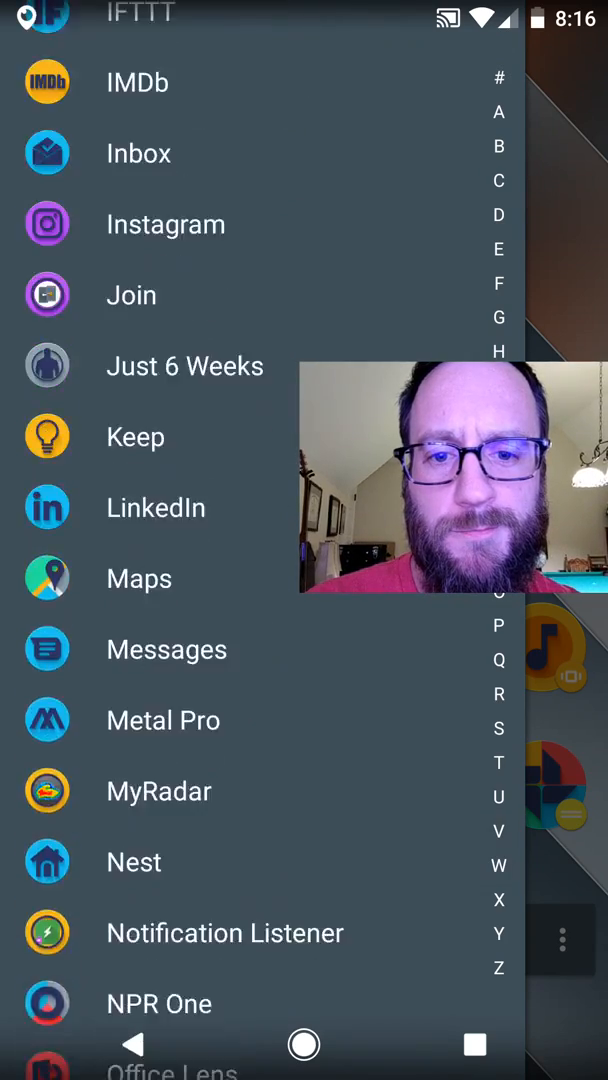
{"action": "scroll", "scroll_direction": "down", "scroll_amount": 3}
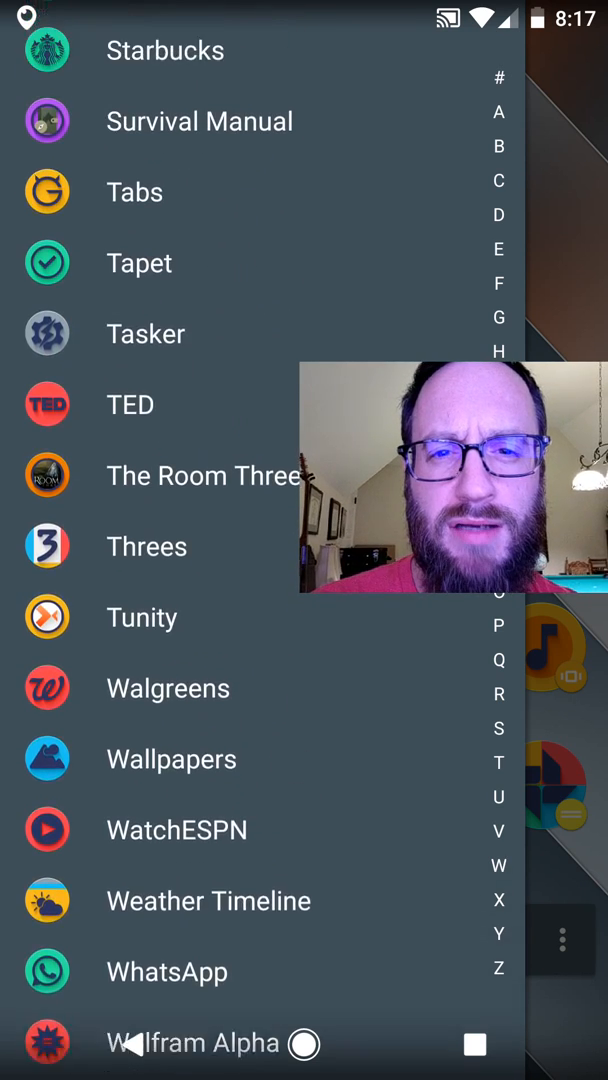
{"action": "scroll", "scroll_direction": "down", "scroll_amount": 3}
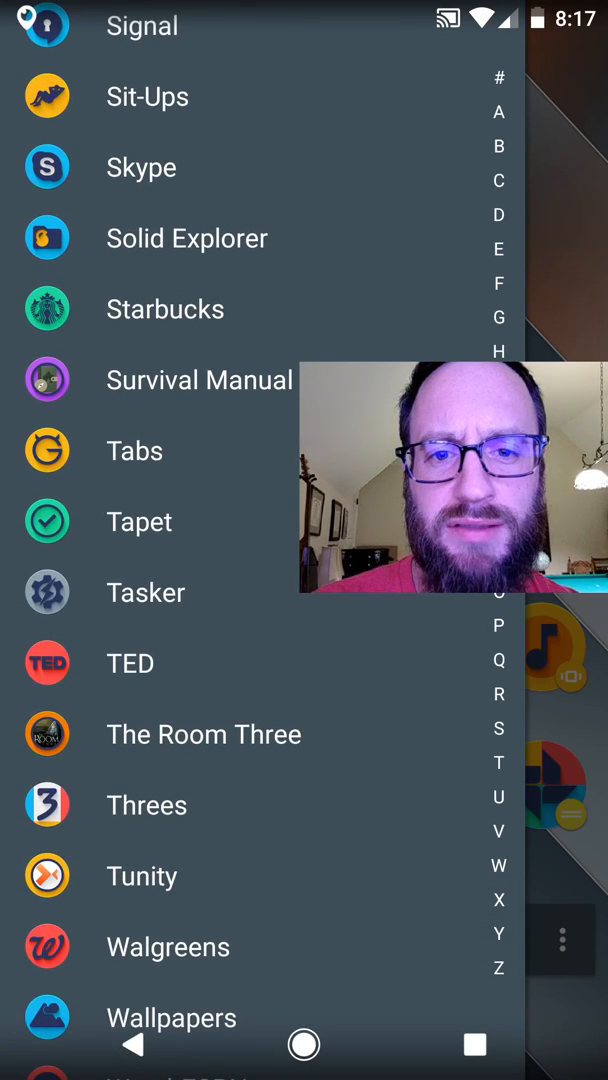